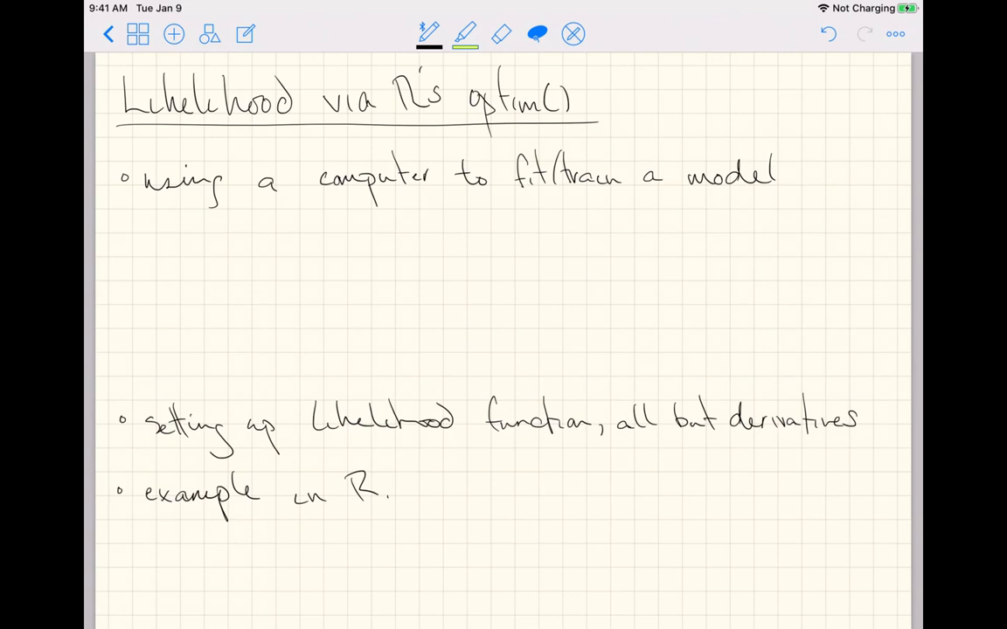
Handwrite 'TensorFlow' with 'model & loss' beneath, and underlined 'here' with 'Likelihood' beneath.
left_click_drag(184, 231, 227, 230)
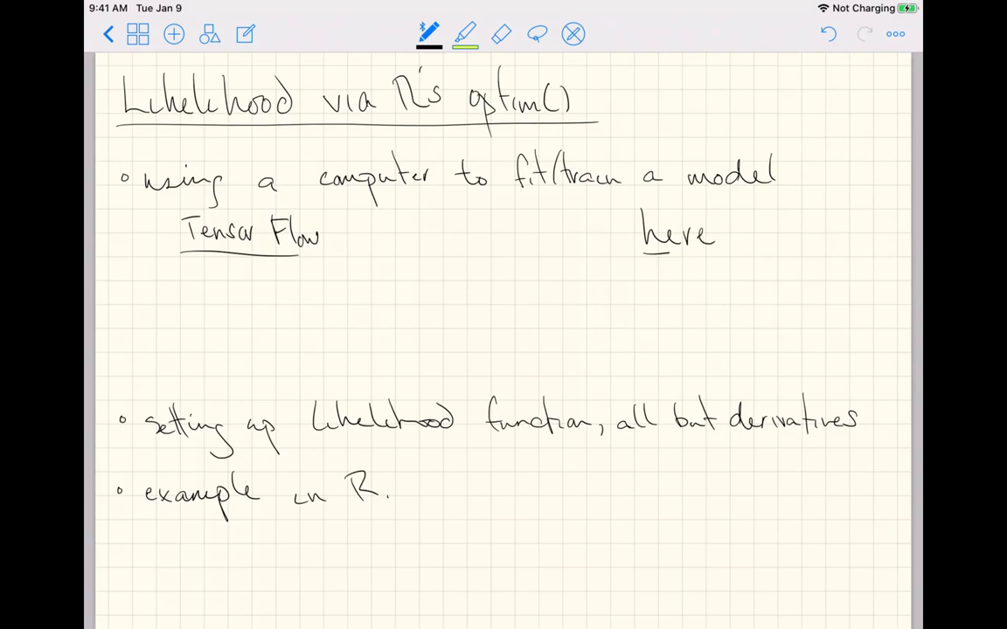
left_click_drag(643, 252, 714, 252)
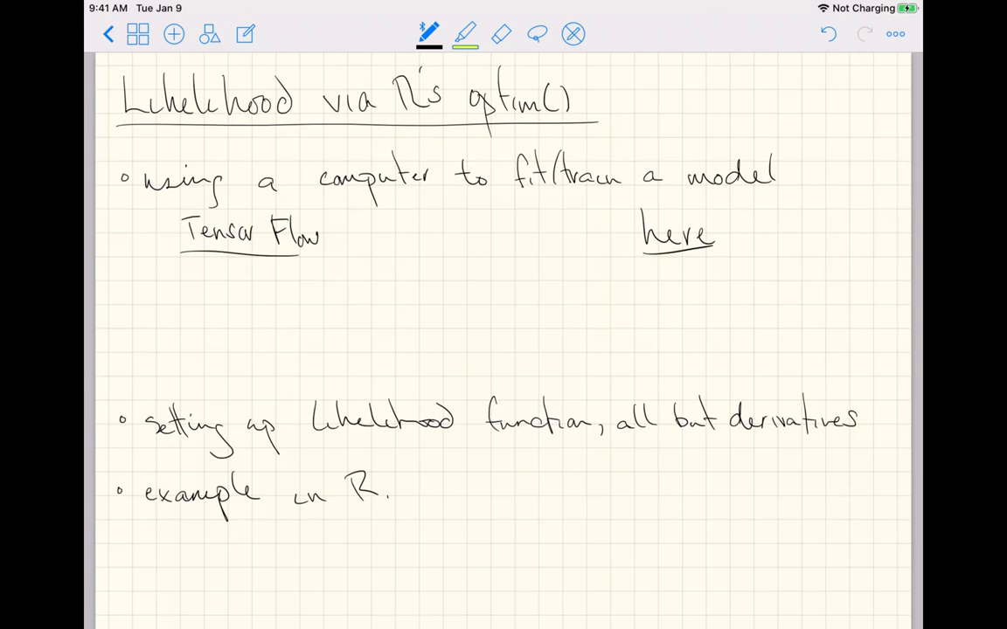
left_click_drag(603, 280, 690, 280)
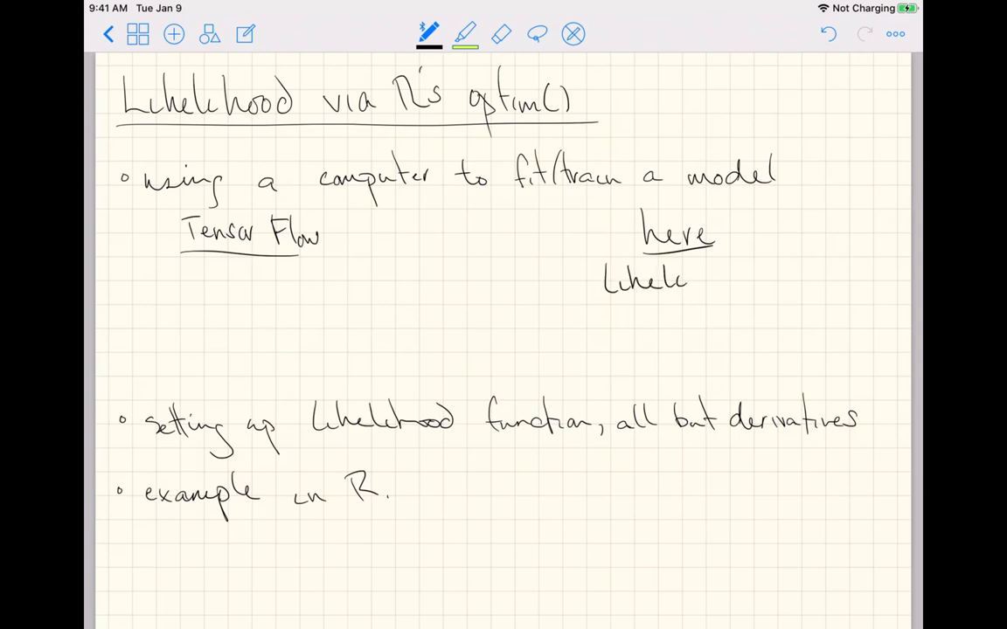
left_click_drag(690, 279, 750, 279)
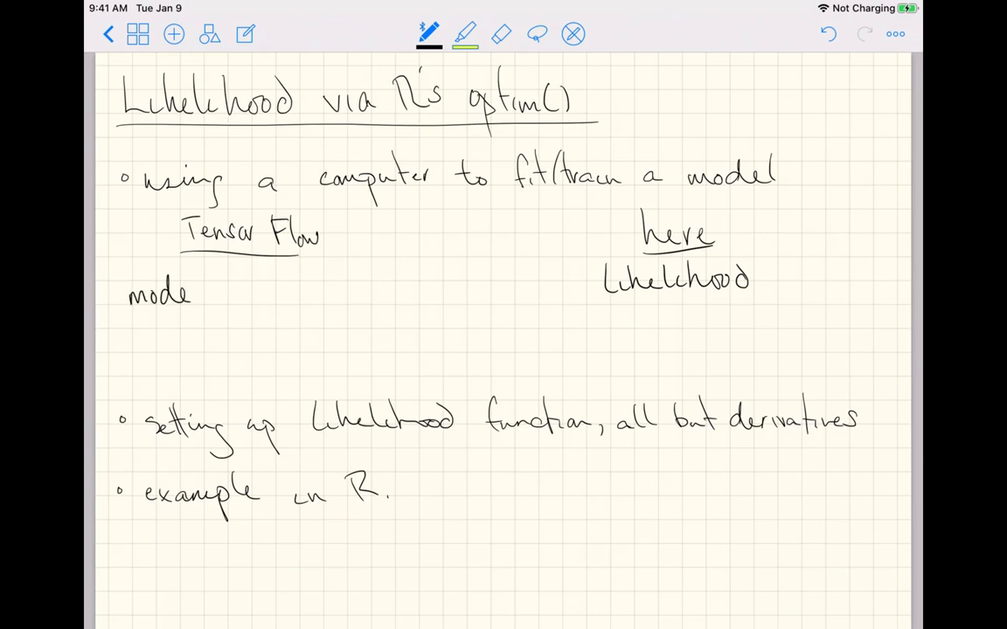
left_click_drag(224, 294, 236, 293)
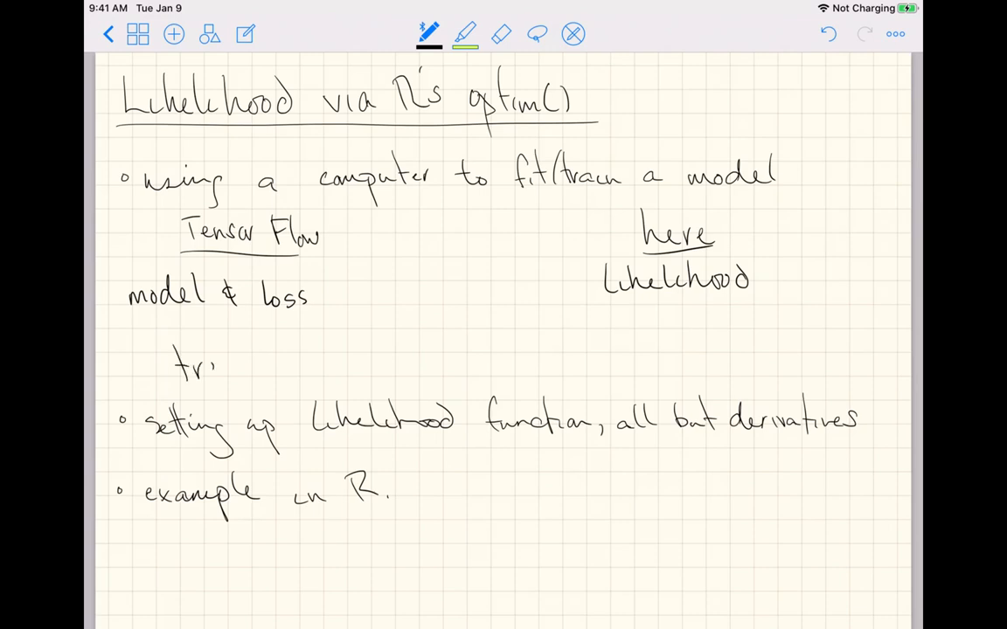
Write 'train()' under model & loss and 'optim()' under Likelihood, boxing the Likelihood/optim() pair.
left_click_drag(201, 362, 248, 367)
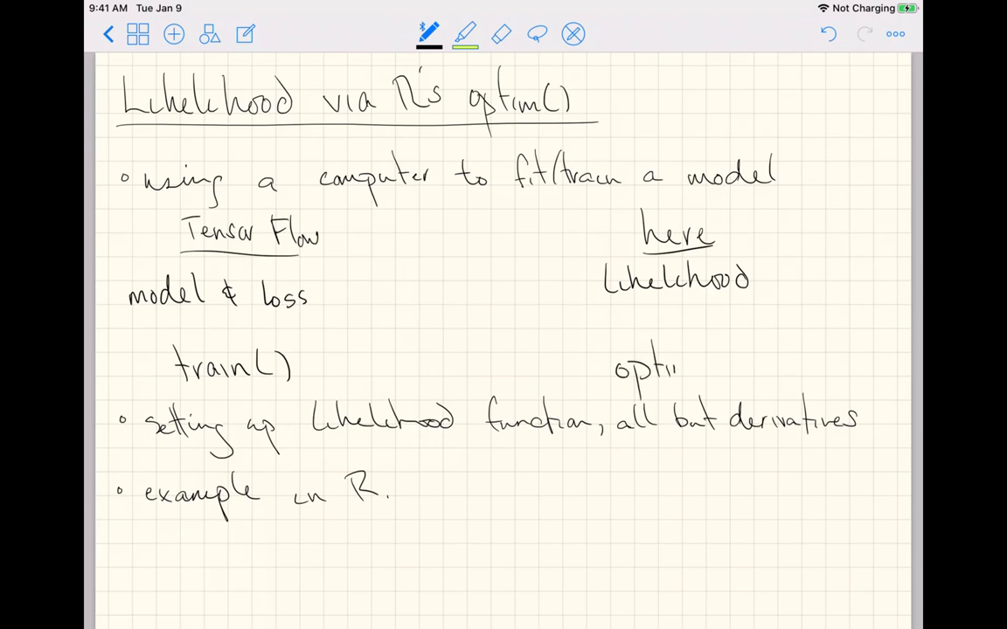
left_click_drag(681, 368, 738, 367)
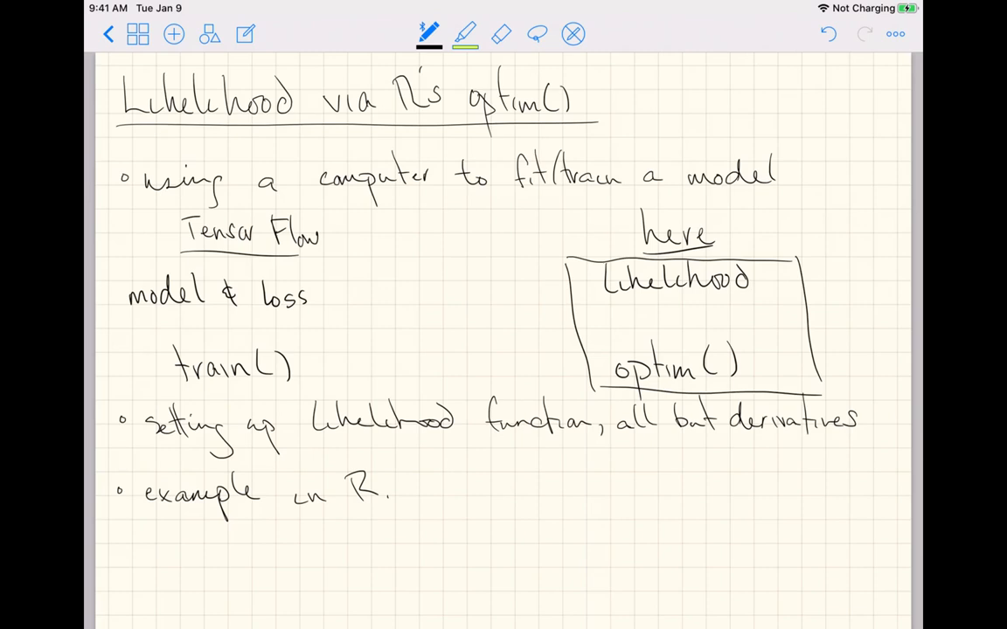
left_click_drag(405, 294, 481, 294)
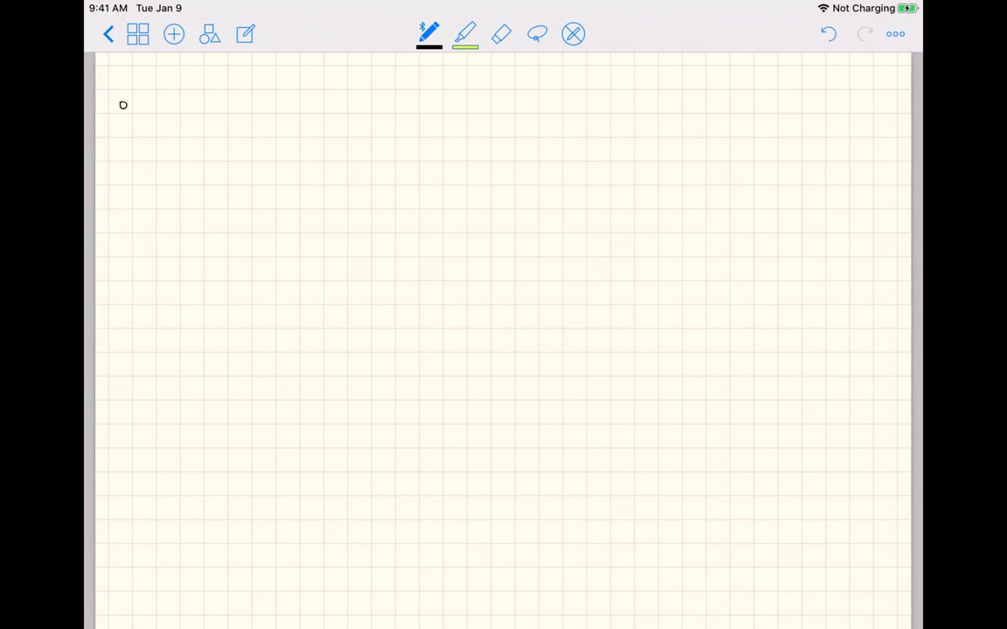
Start a bullet 'optim() takes care of derivatives', dismissing the accessory alert.
left_click_drag(149, 114, 224, 108)
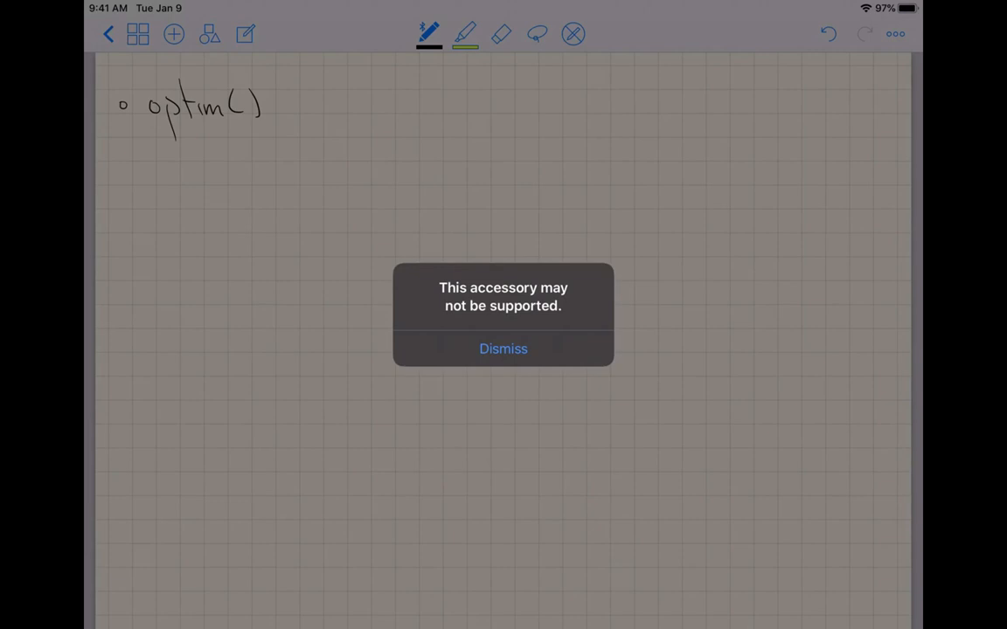
left_click(503, 349)
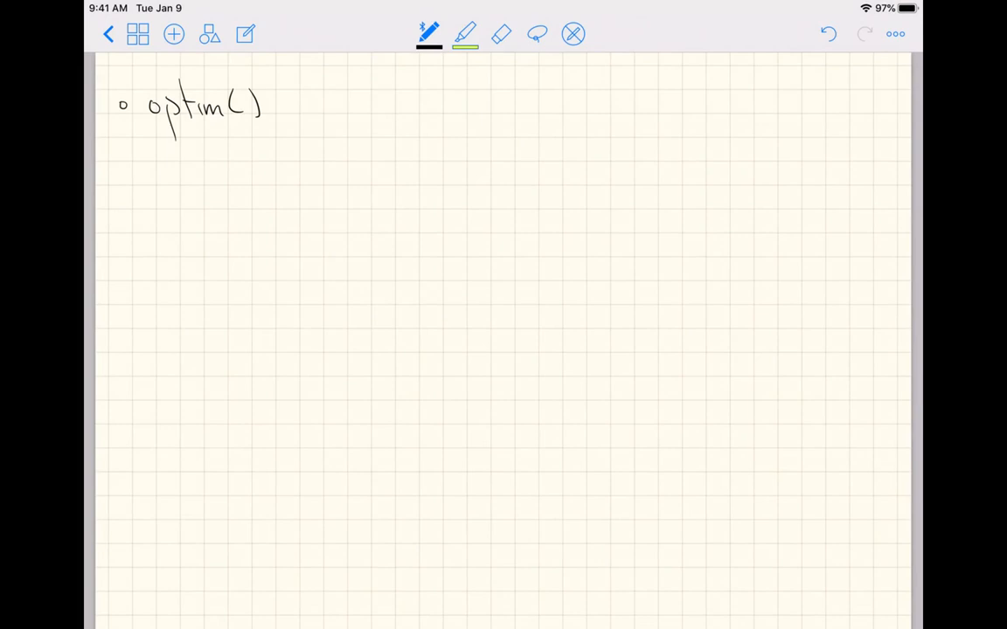
left_click_drag(288, 100, 332, 105)
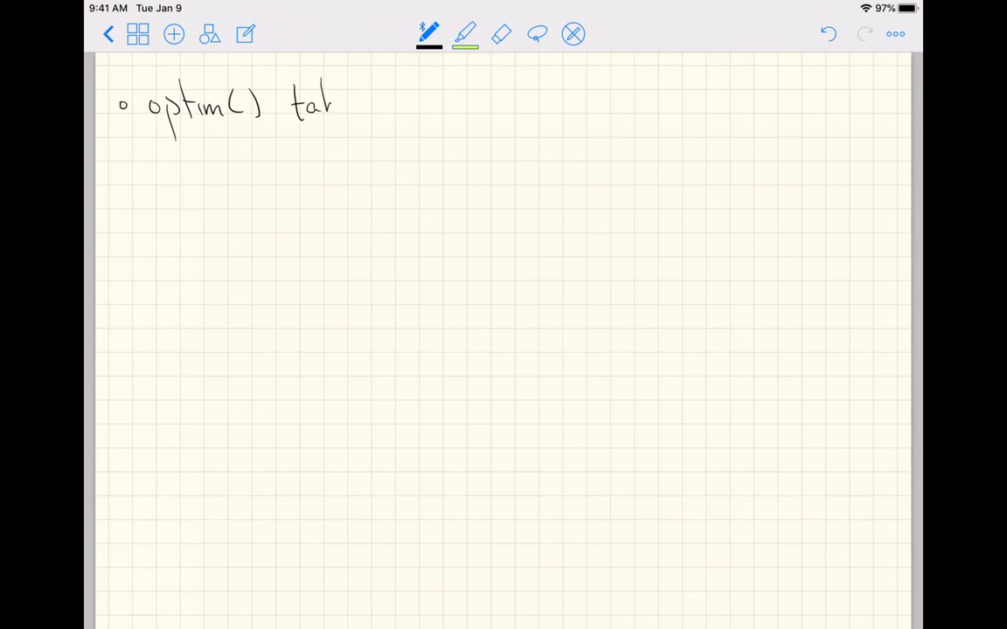
left_click_drag(332, 105, 446, 105)
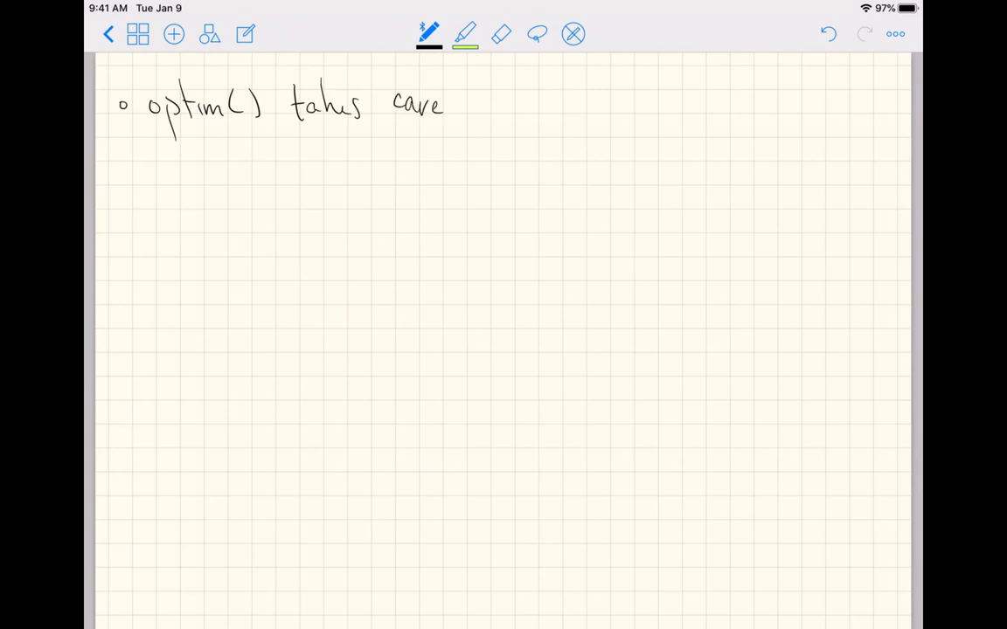
left_click_drag(472, 105, 524, 108)
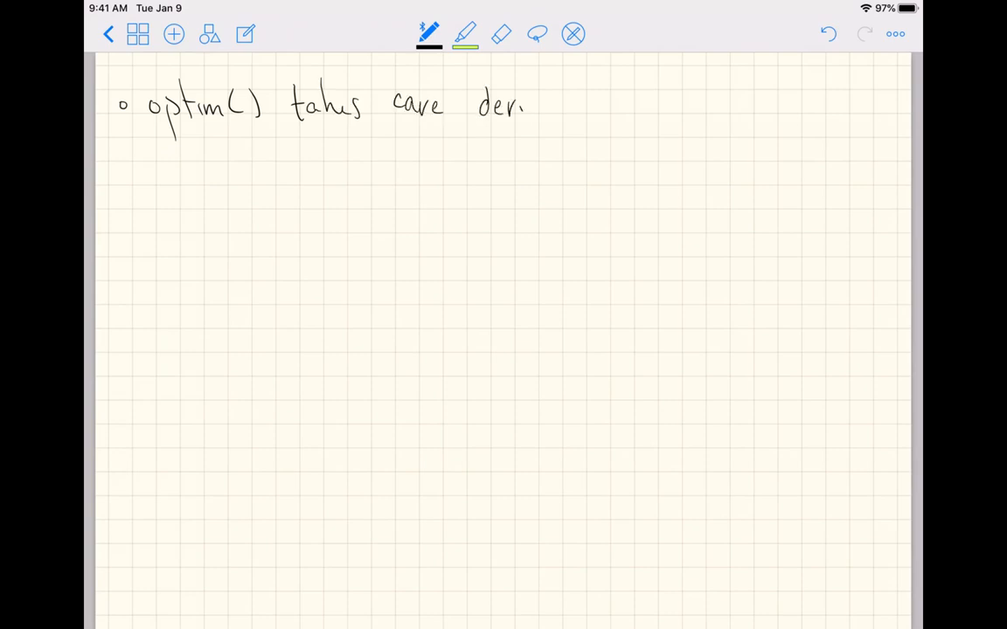
left_click_drag(525, 105, 620, 105)
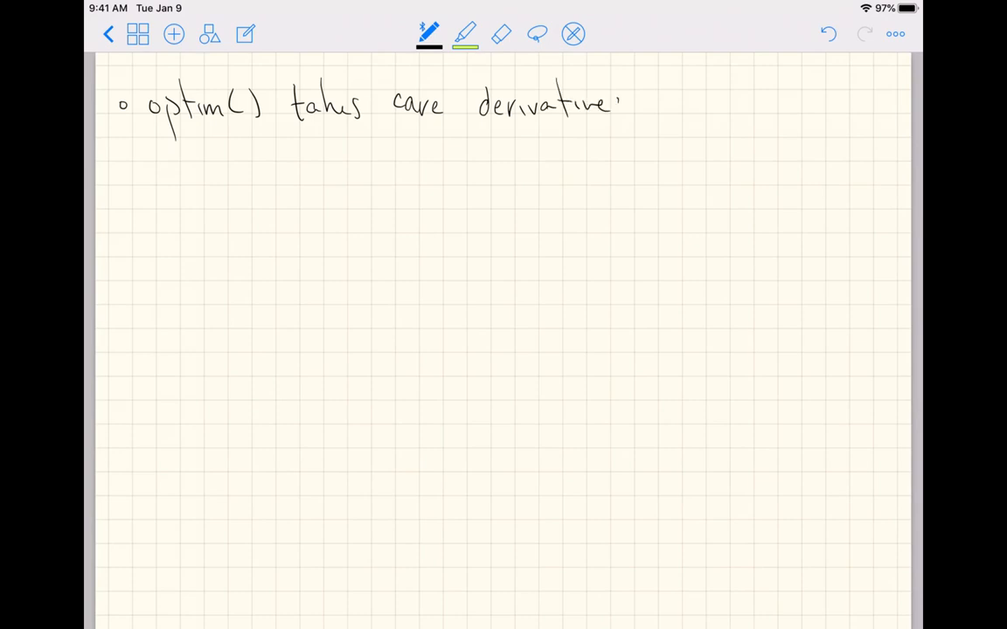
left_click_drag(612, 105, 623, 108)
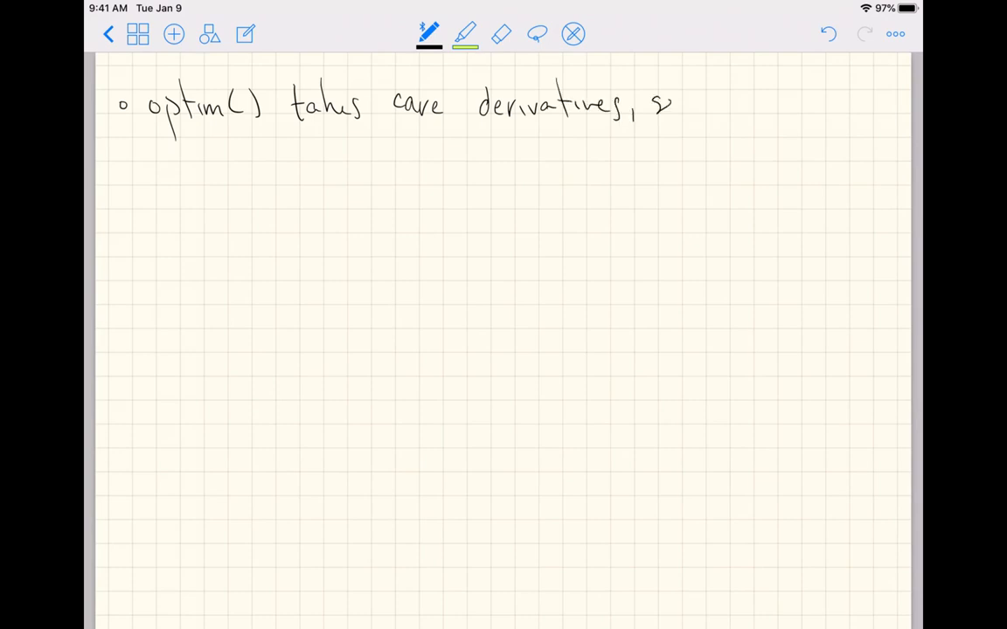
Continue with 'setting derivatives equal to zero & solving for parameter' and begin the next bullet.
left_click_drag(647, 105, 770, 105)
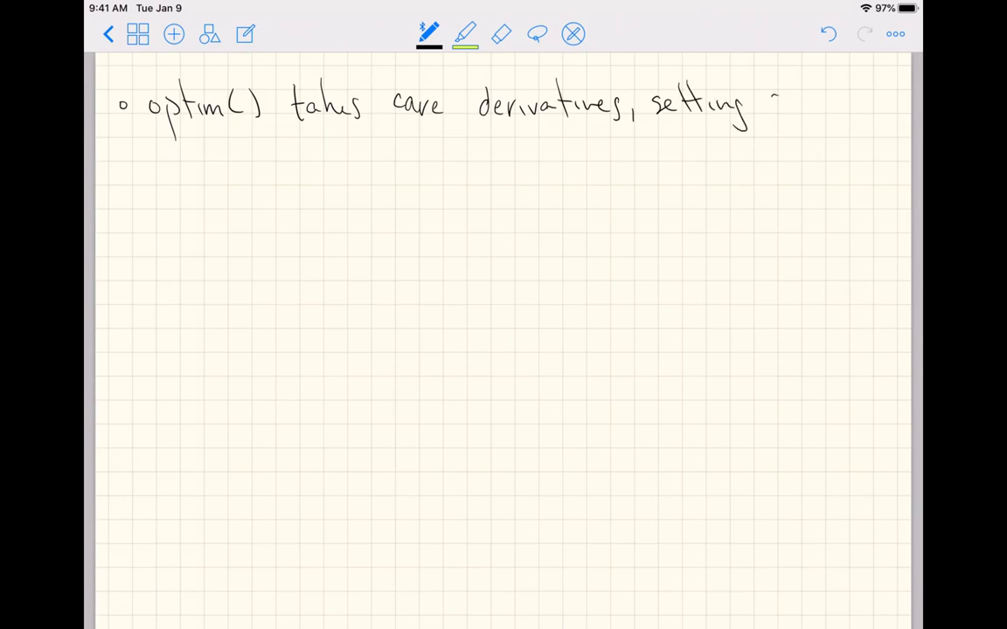
left_click_drag(769, 100, 856, 104)
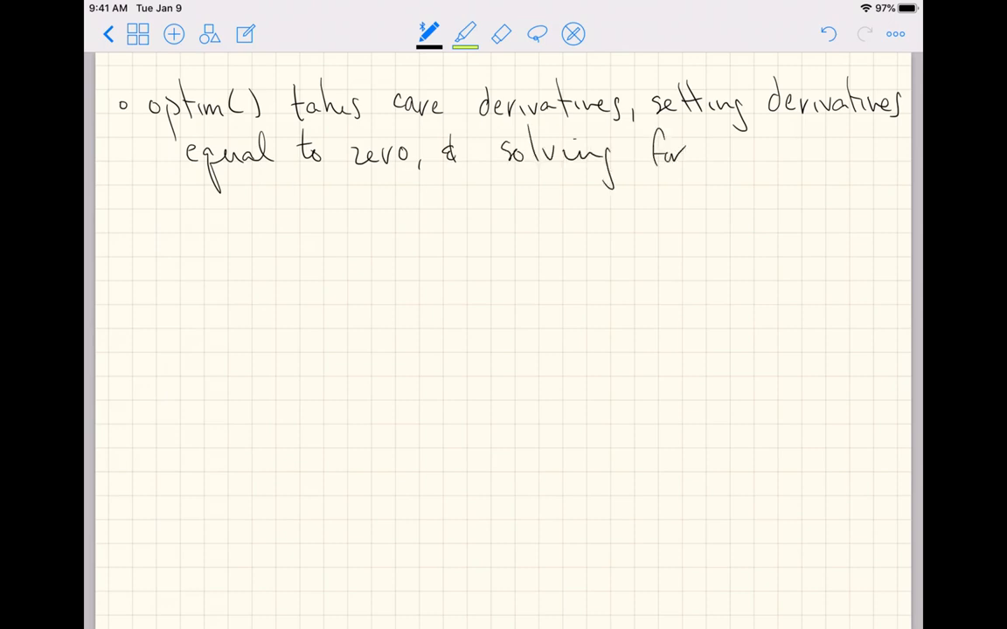
type("param")
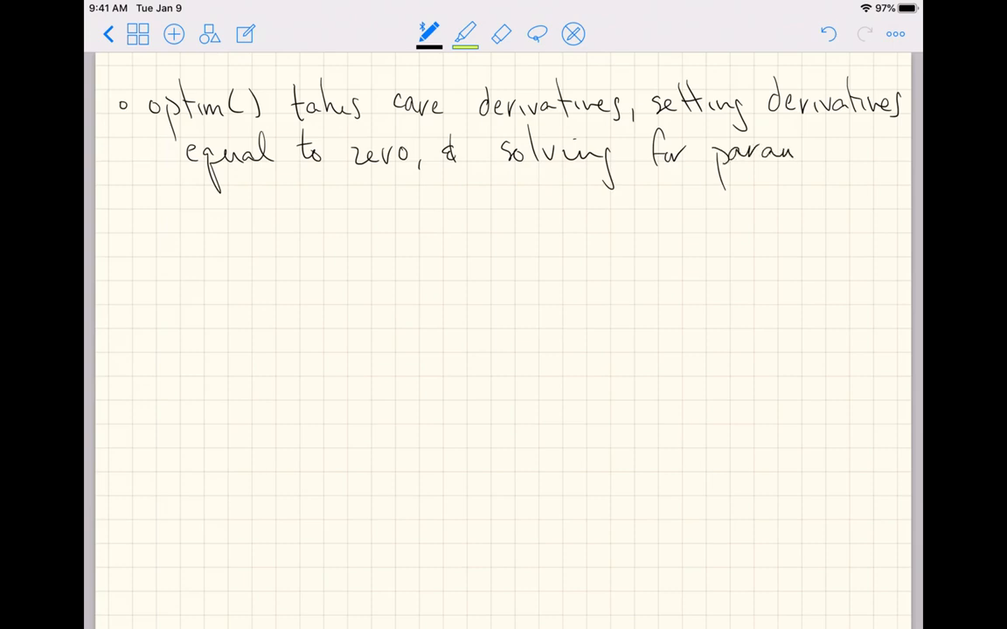
left_click_drag(795, 154, 871, 153)
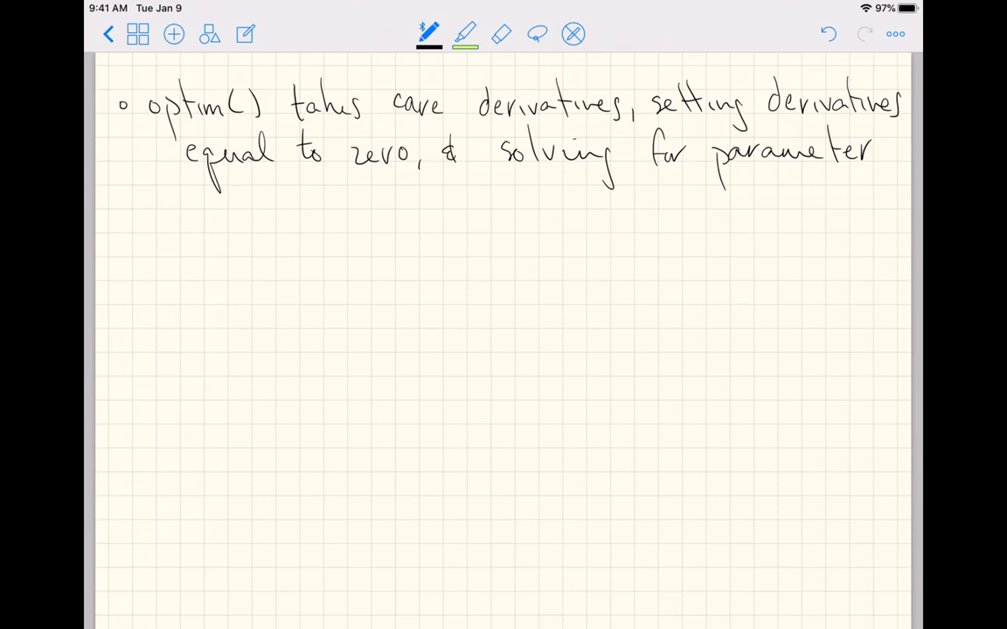
left_click_drag(148, 196, 157, 224)
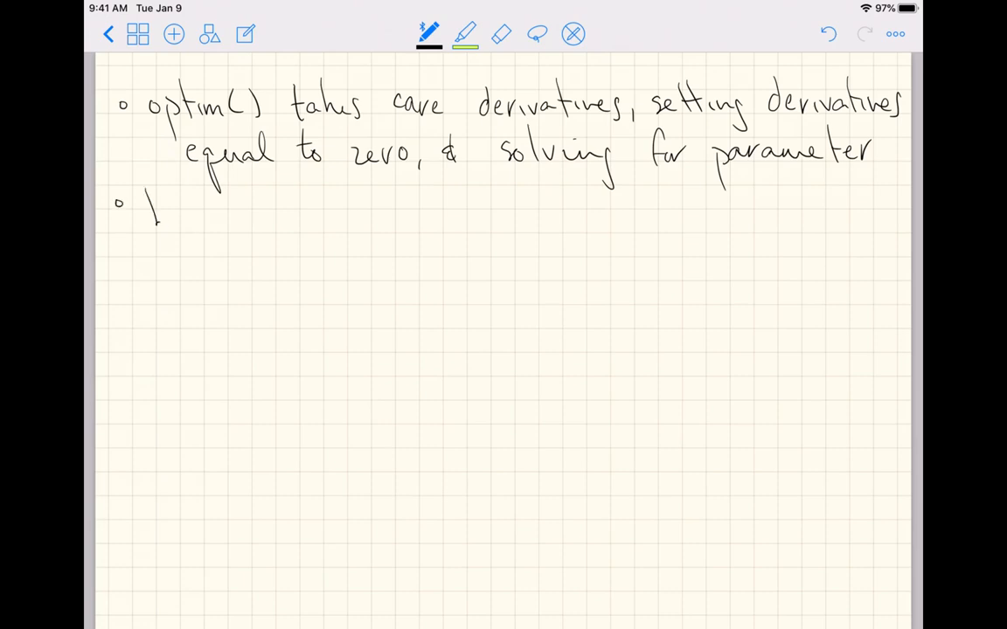
Write the bullet 'Likelihood function X1,…,XN ~iid Exponential(λ), λ>0', undoing a misstroke.
left_click_drag(158, 213, 266, 219)
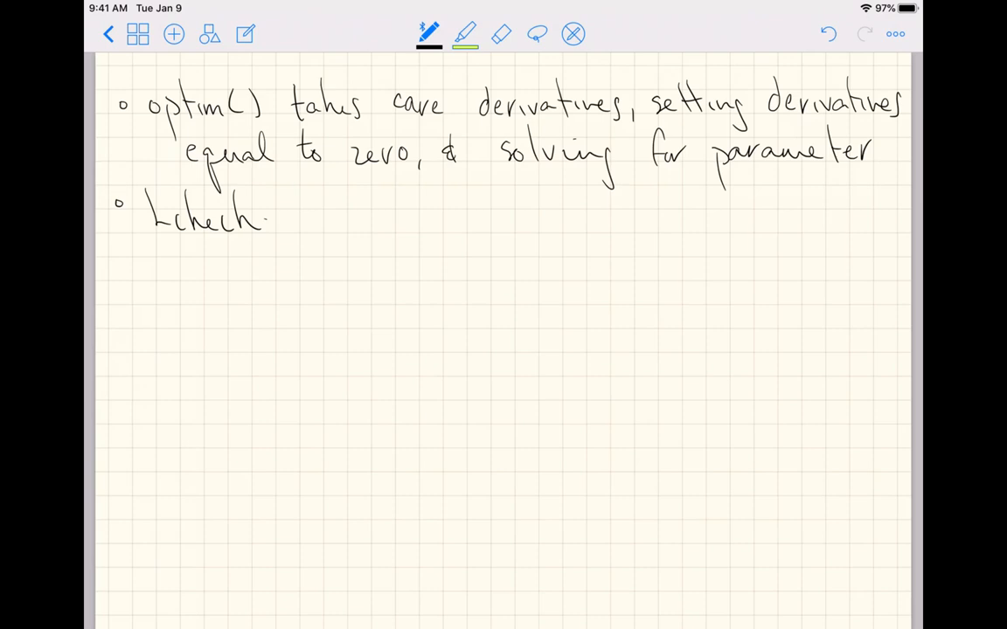
left_click(822, 33)
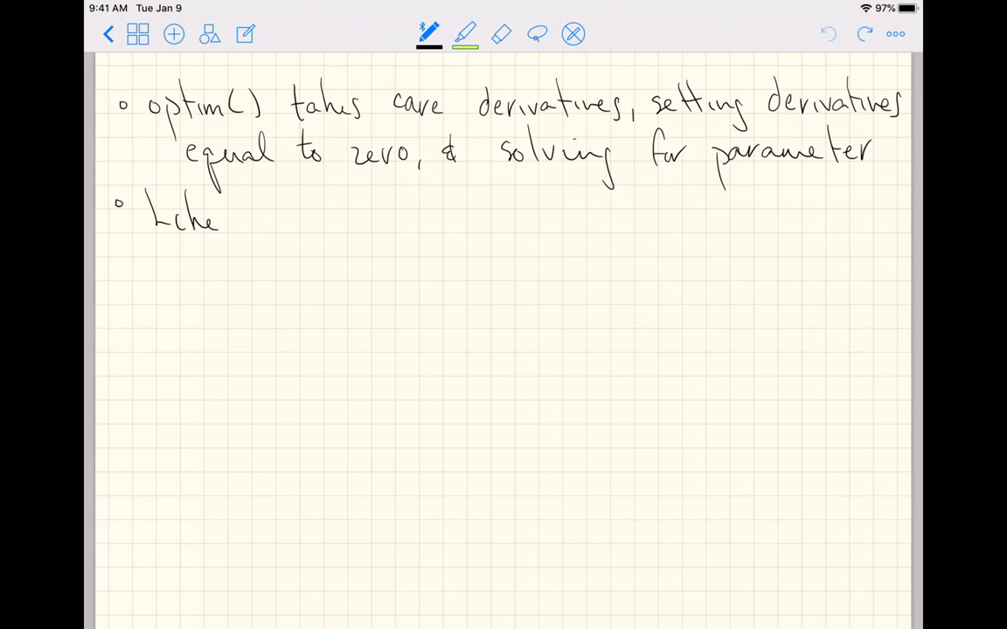
left_click_drag(224, 219, 311, 224)
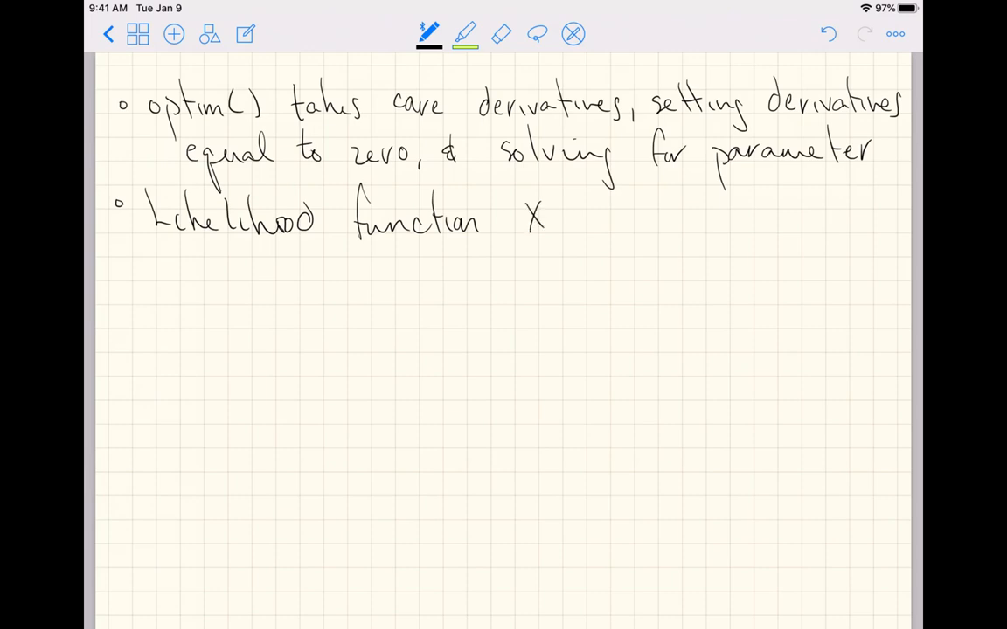
left_click_drag(545, 224, 604, 227)
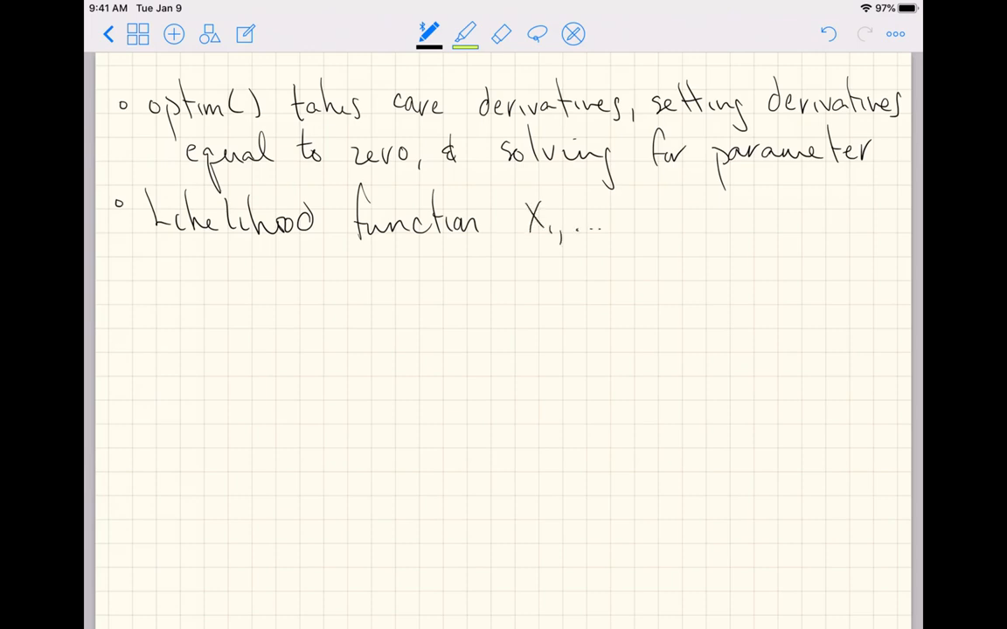
left_click_drag(621, 219, 665, 228)
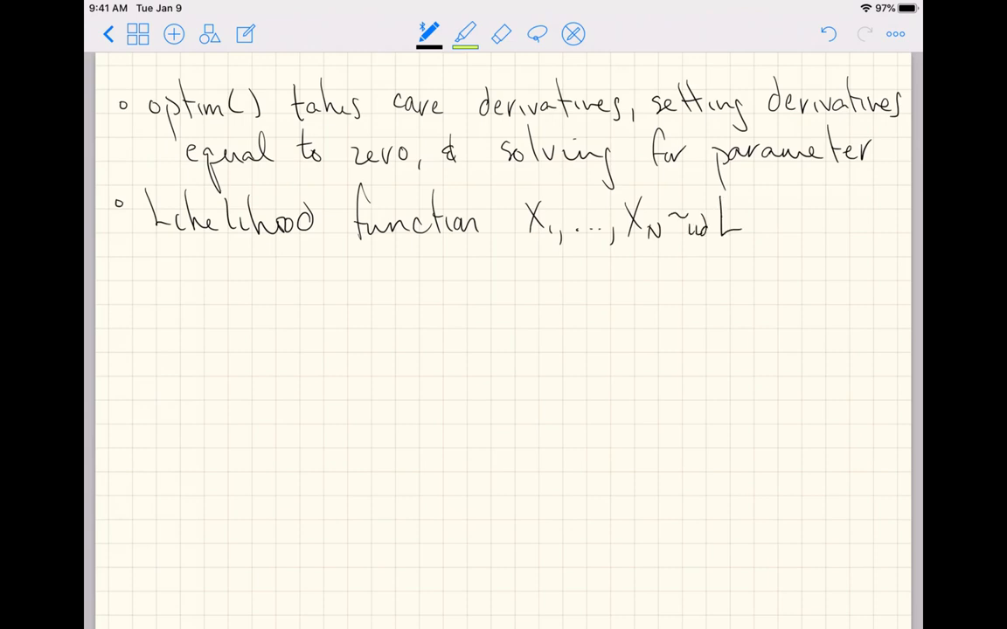
left_click_drag(734, 223, 804, 224)
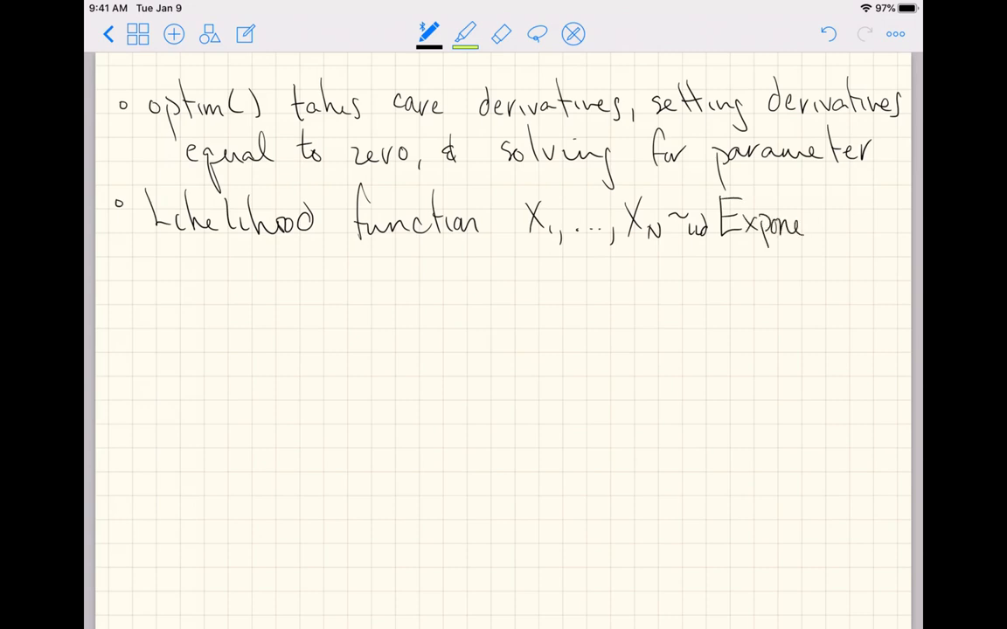
left_click_drag(805, 223, 892, 223)
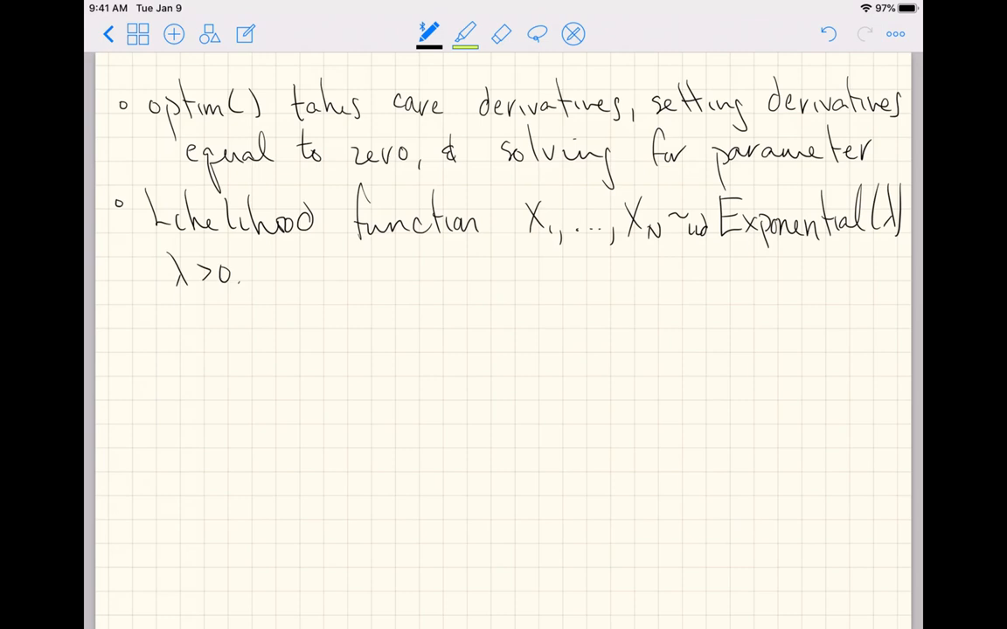
Write L(λ|x) as the product over n of f(xn|λ), noting it is easier to work on the log.
left_click_drag(158, 314, 179, 350)
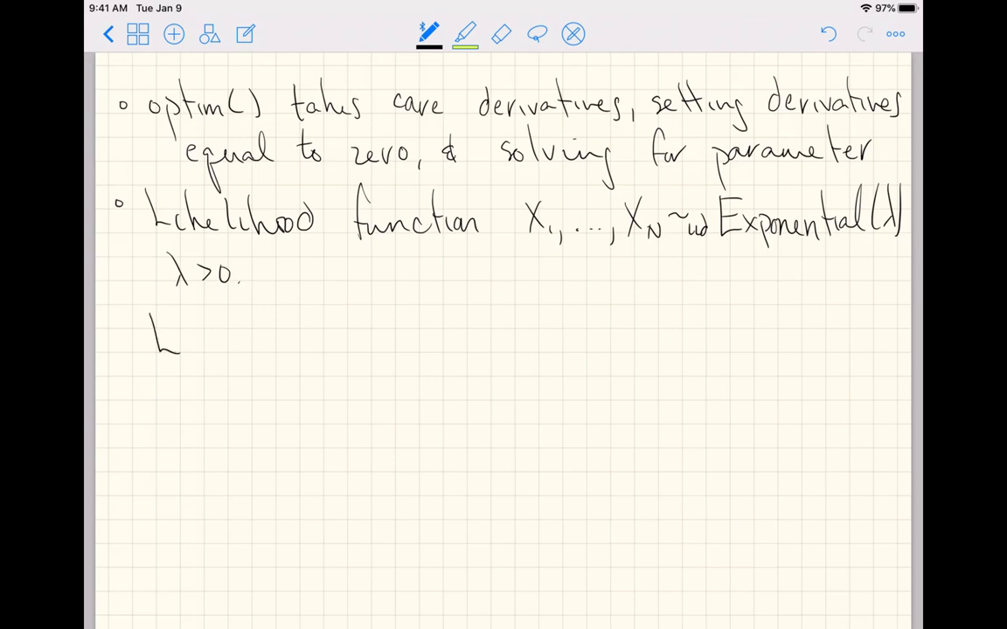
left_click_drag(175, 336, 280, 336)
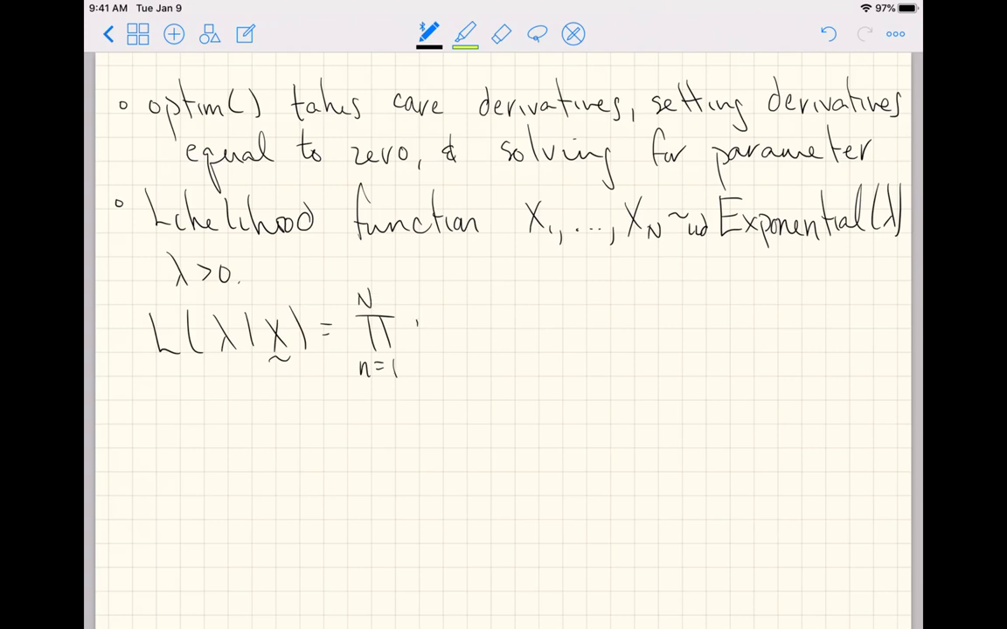
type("f(x,")
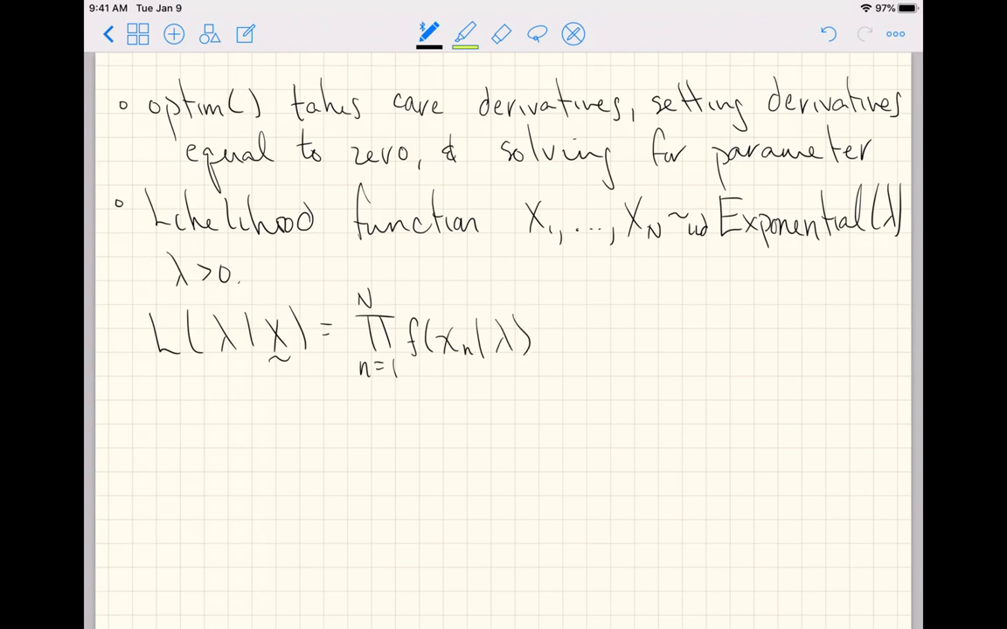
left_click_drag(542, 336, 573, 336)
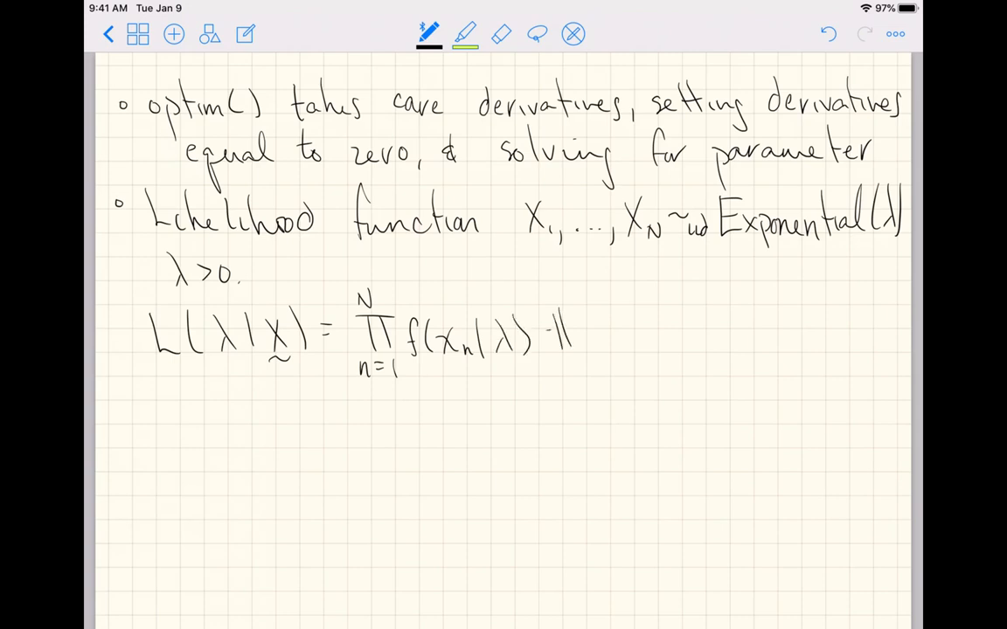
type("# easier to wo")
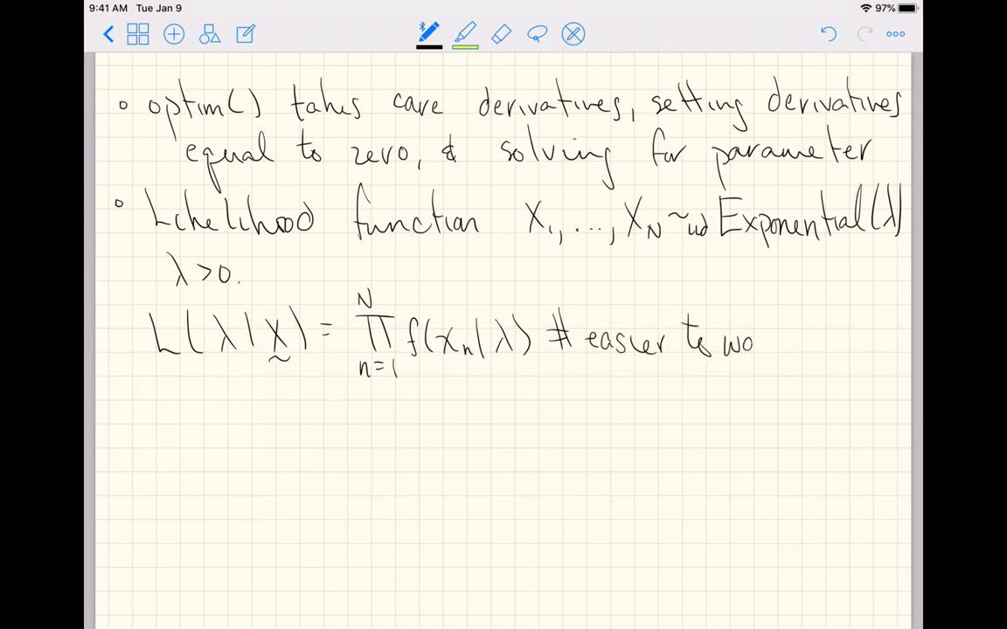
left_click_drag(760, 341, 860, 341)
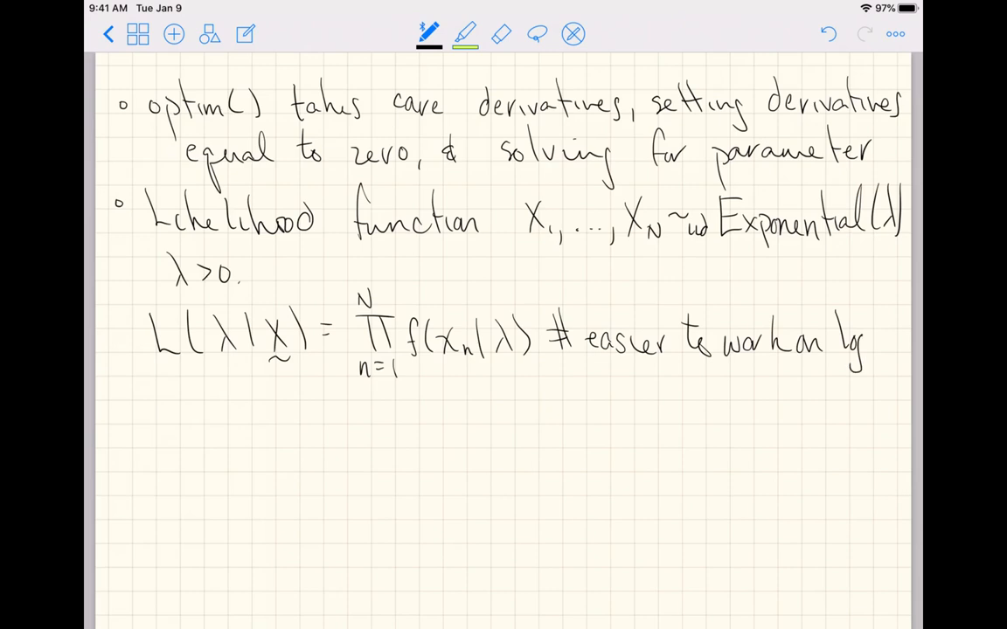
Write l(λ|x) = N·log(λ) − λ·Σxn and label it the simplified log-likelihood.
left_click_drag(149, 411, 201, 428)
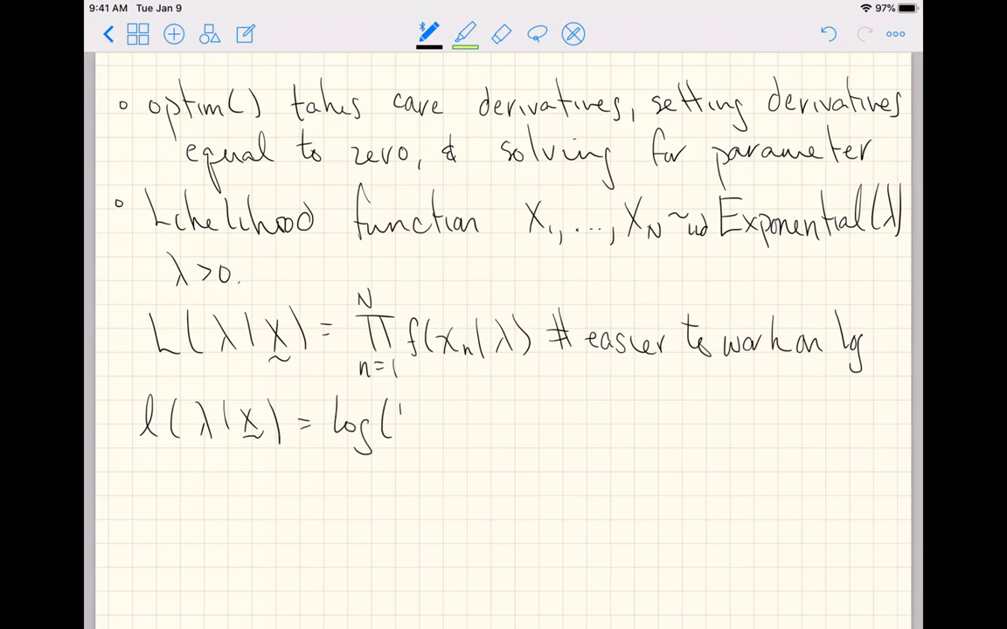
left_click_drag(393, 419, 493, 420)
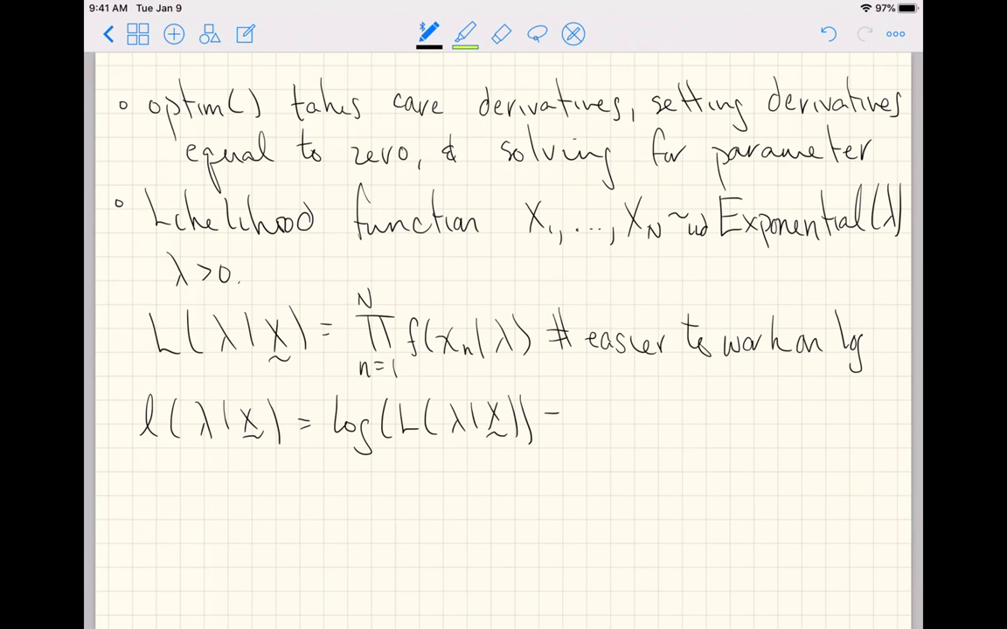
left_click_drag(545, 419, 563, 420)
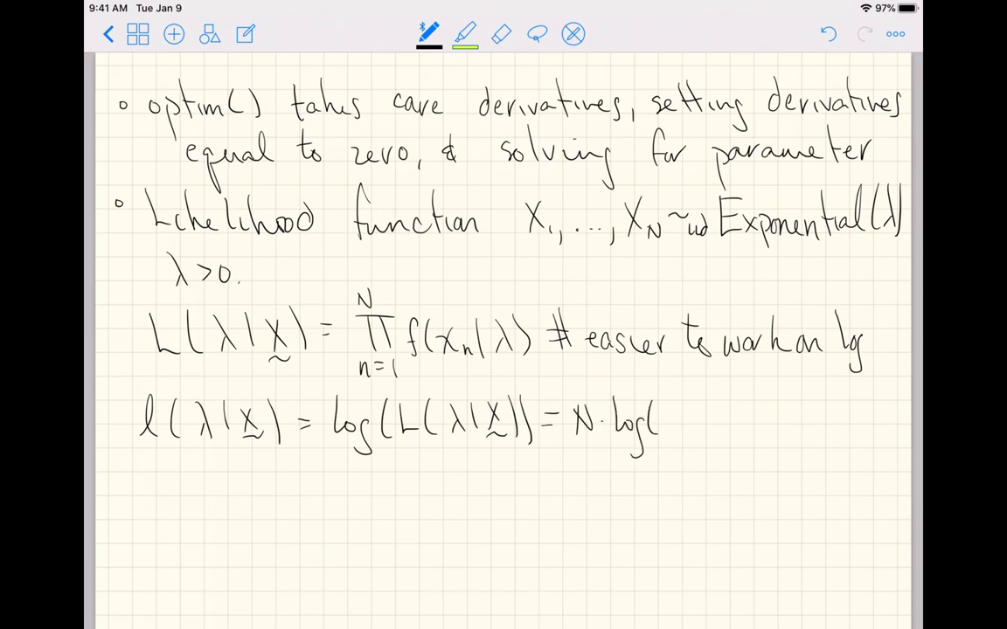
type("λ) - λ·Σ xn")
type("simplifie")
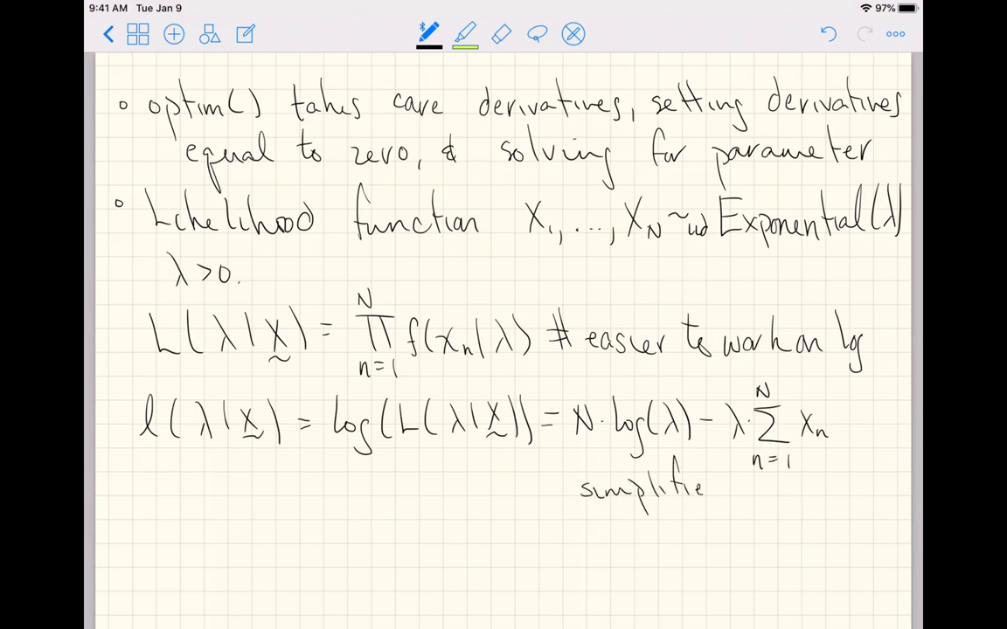
type("d")
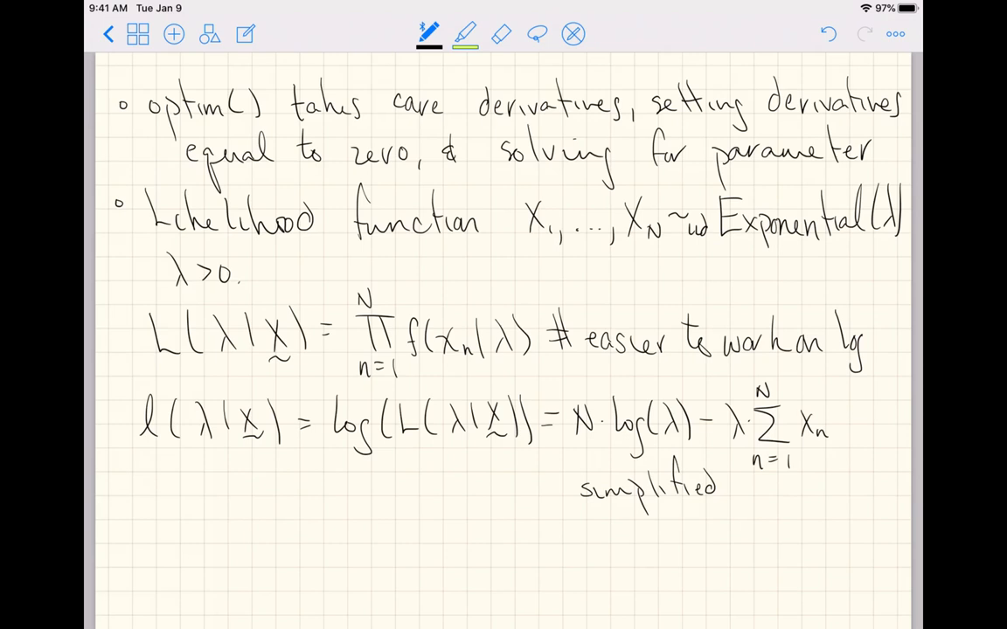
type("log")
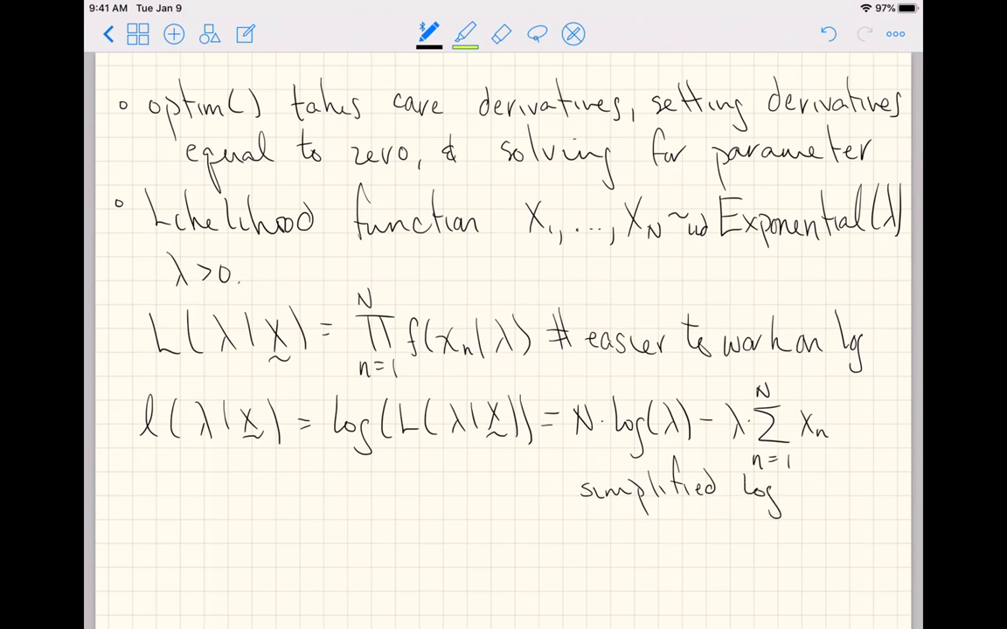
left_click_drag(783, 490, 860, 490)
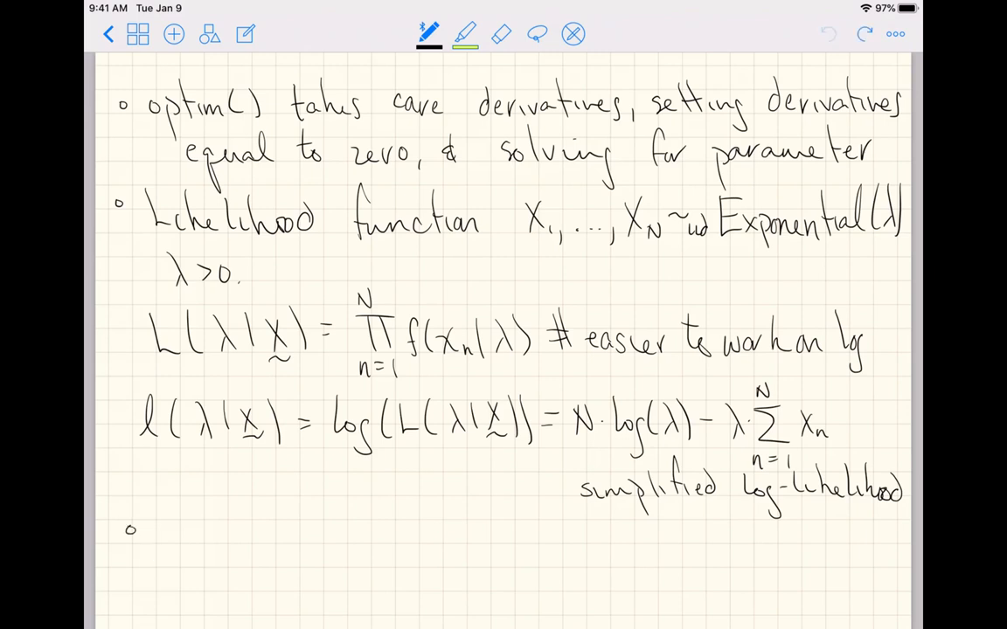
Start a bullet noting optim does minimization but we want max likelihood.
left_click_drag(149, 538, 184, 538)
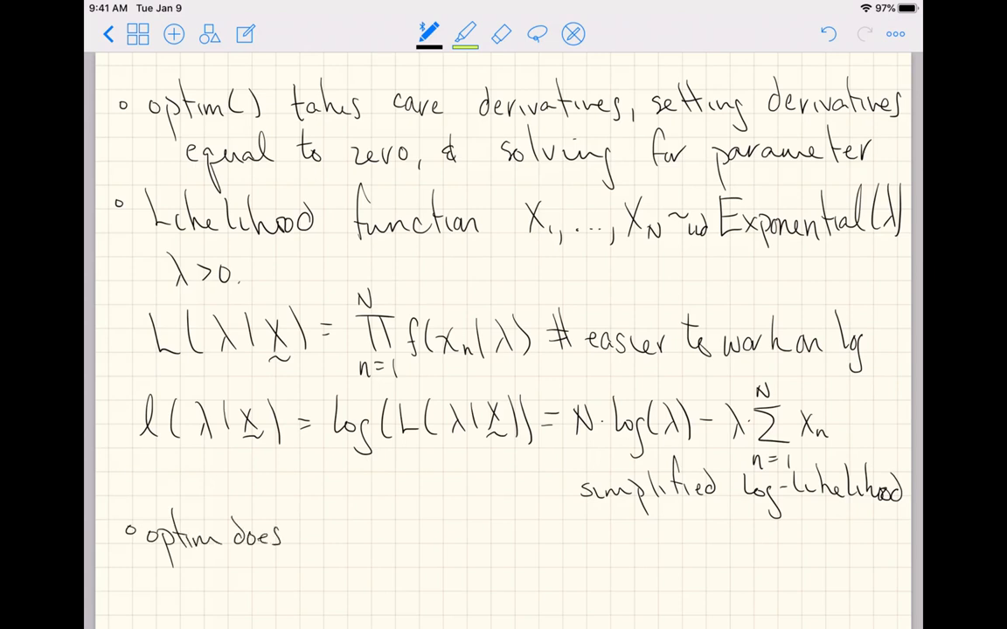
left_click_drag(298, 533, 399, 534)
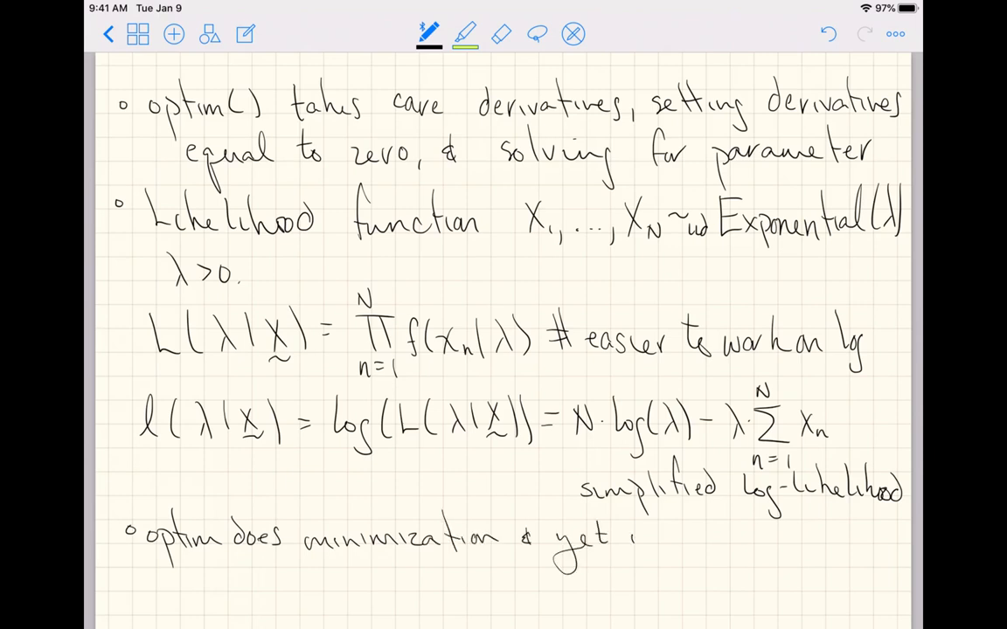
type("we want")
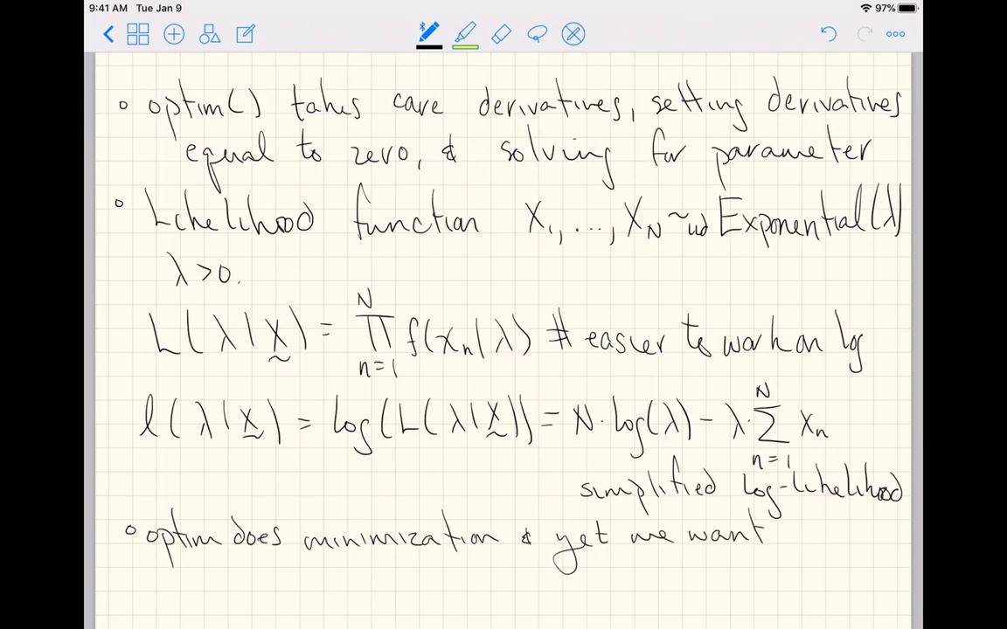
type("max likli")
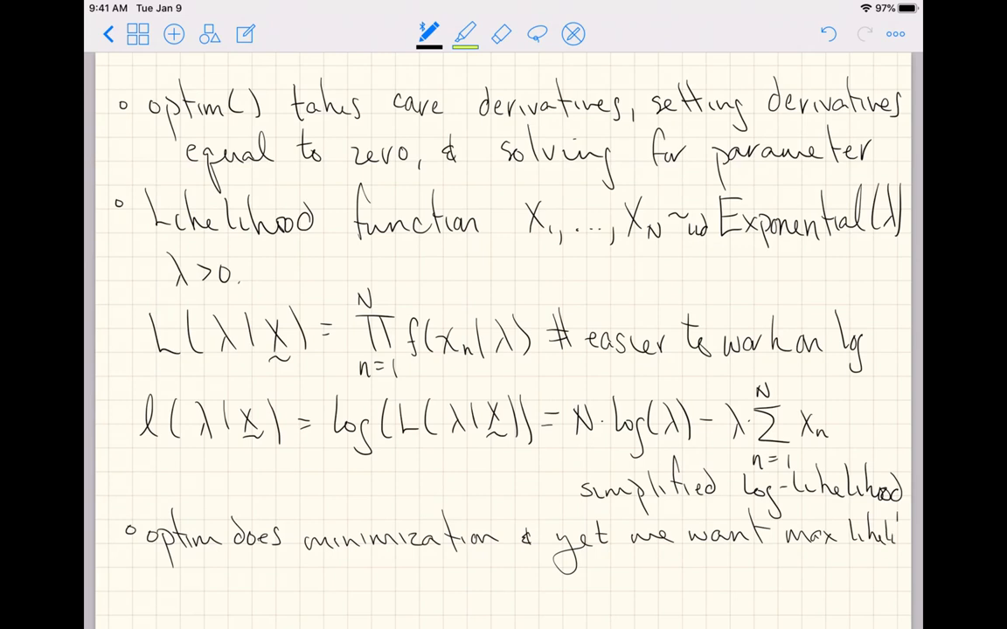
Add the arrow defining −1*simplified log-likelihood, −1*l(λ|x).
left_click_drag(888, 533, 906, 556)
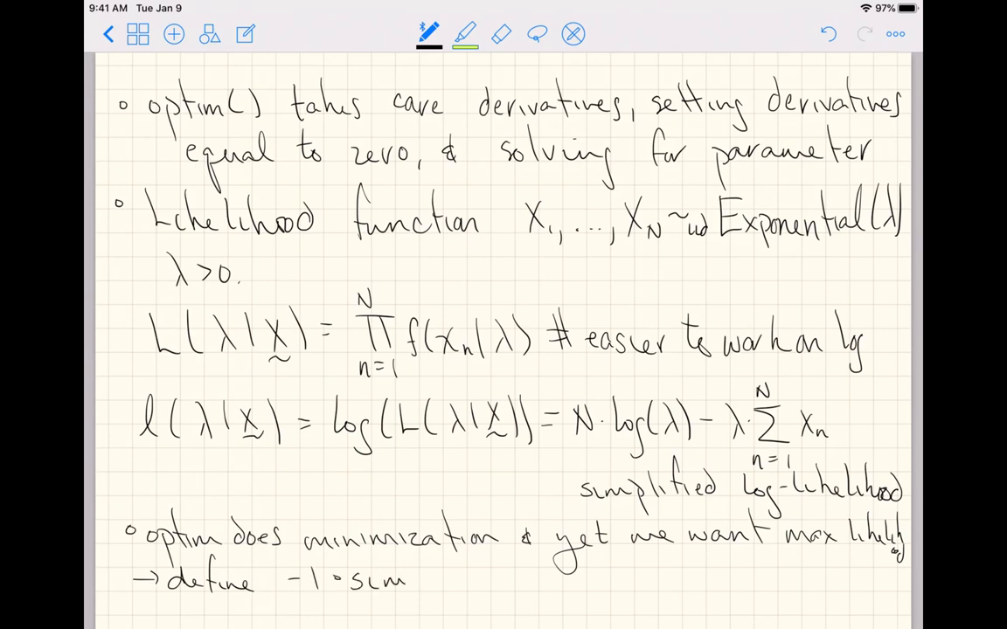
type("*simplified")
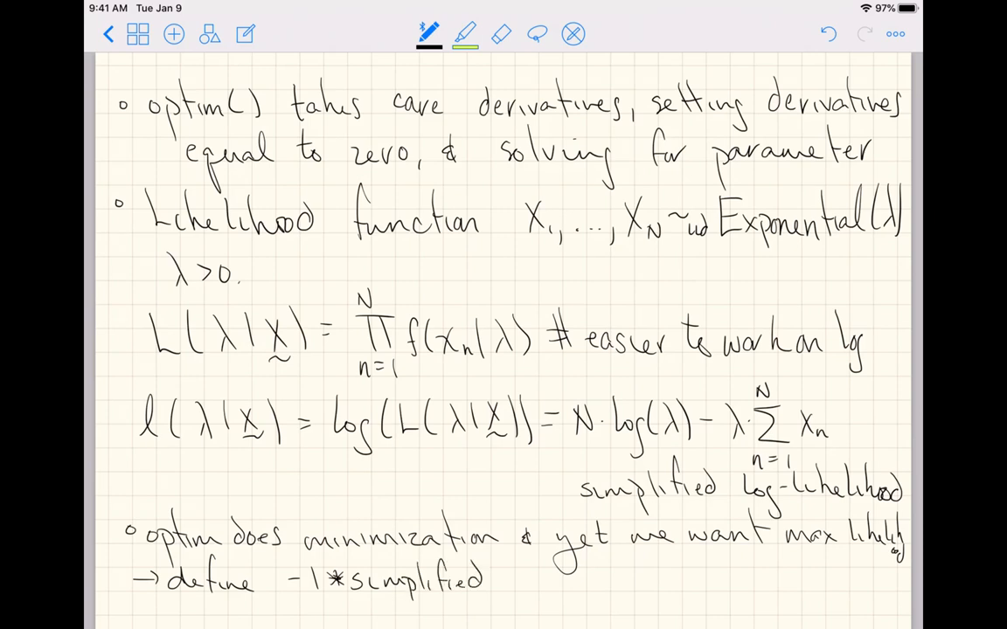
type("log-likelihood: -1*l(λ|x")
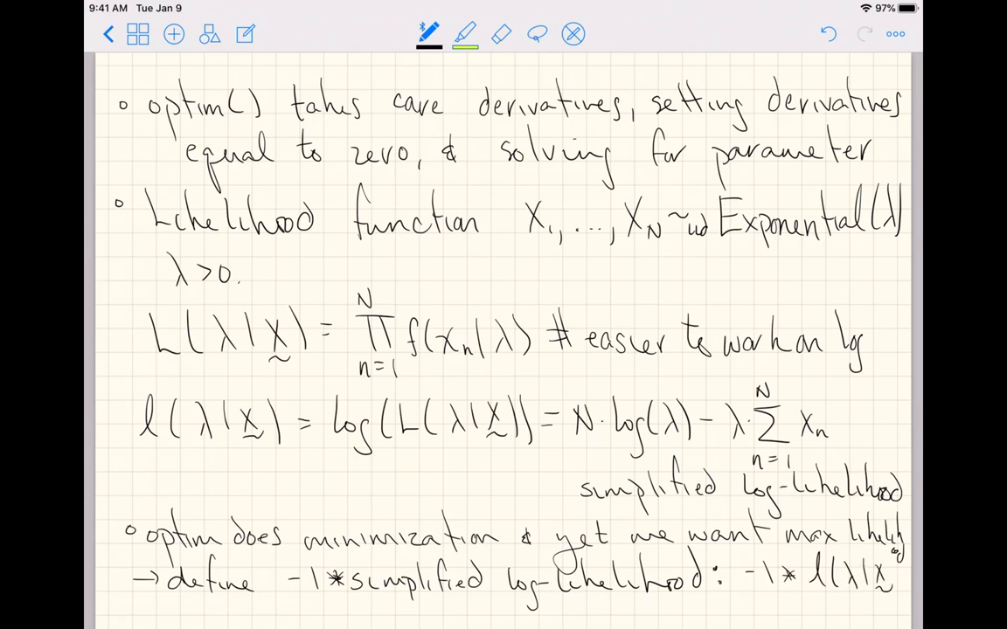
Switch to the second pen colour and mark up the −1*l(λ|x) note.
left_click(458, 31)
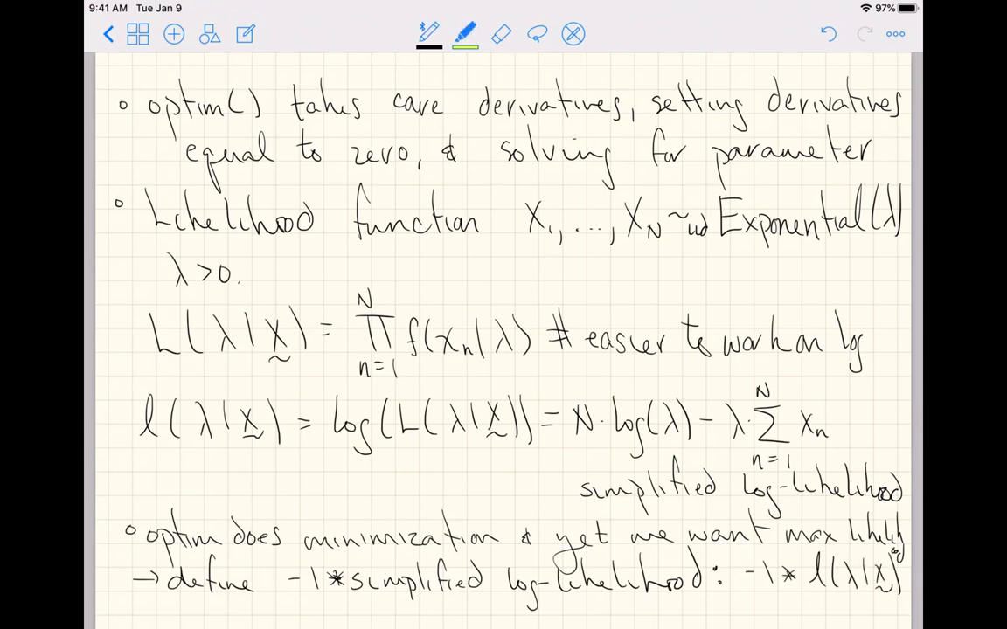
left_click_drag(748, 581, 909, 595)
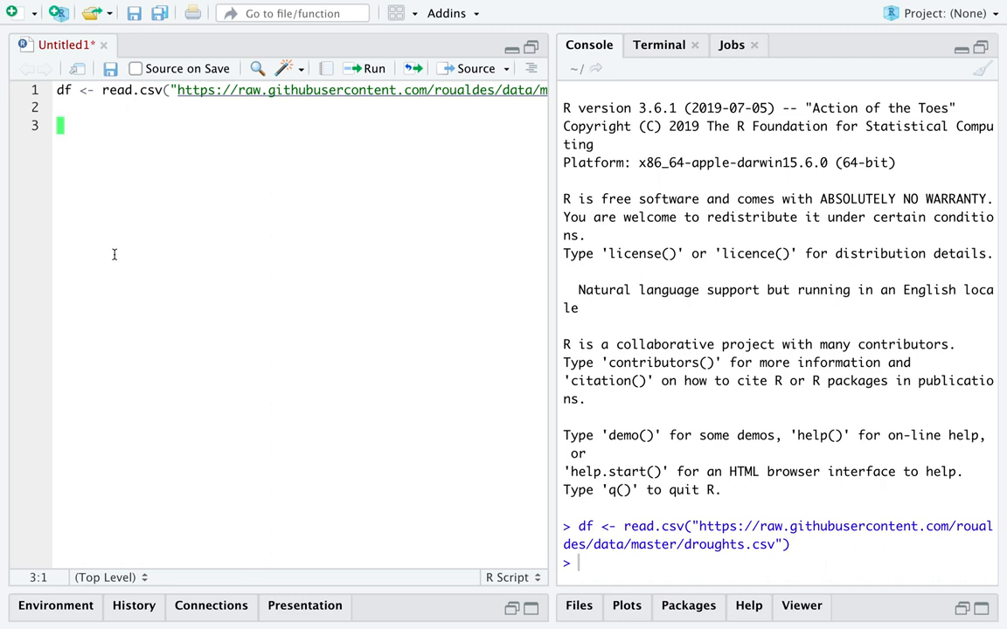
Define ll_exponential <- function(lambda, x) with an empty body below the df line.
type("ll_")
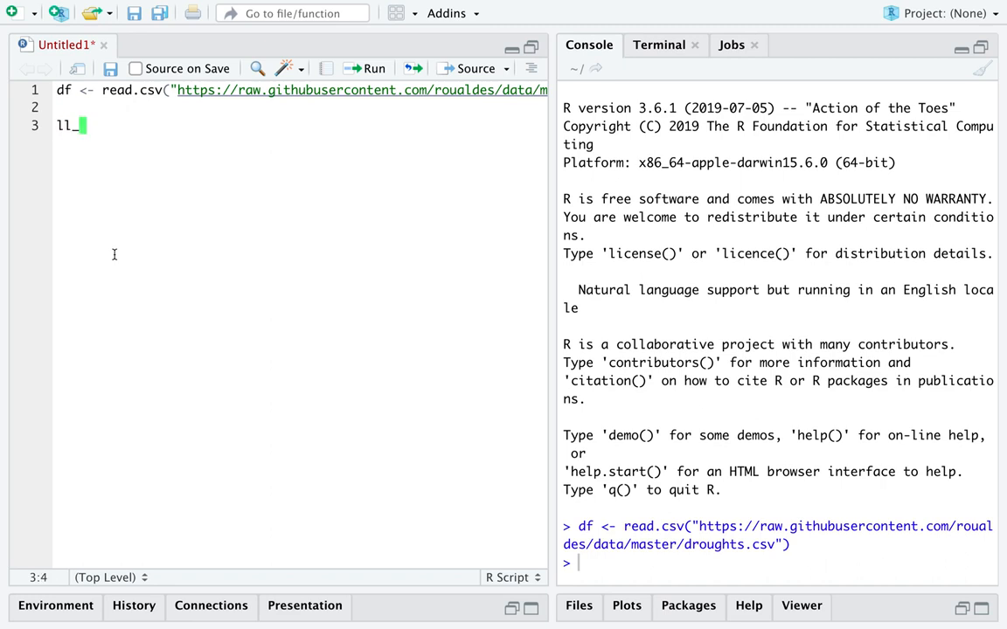
type("exponenti")
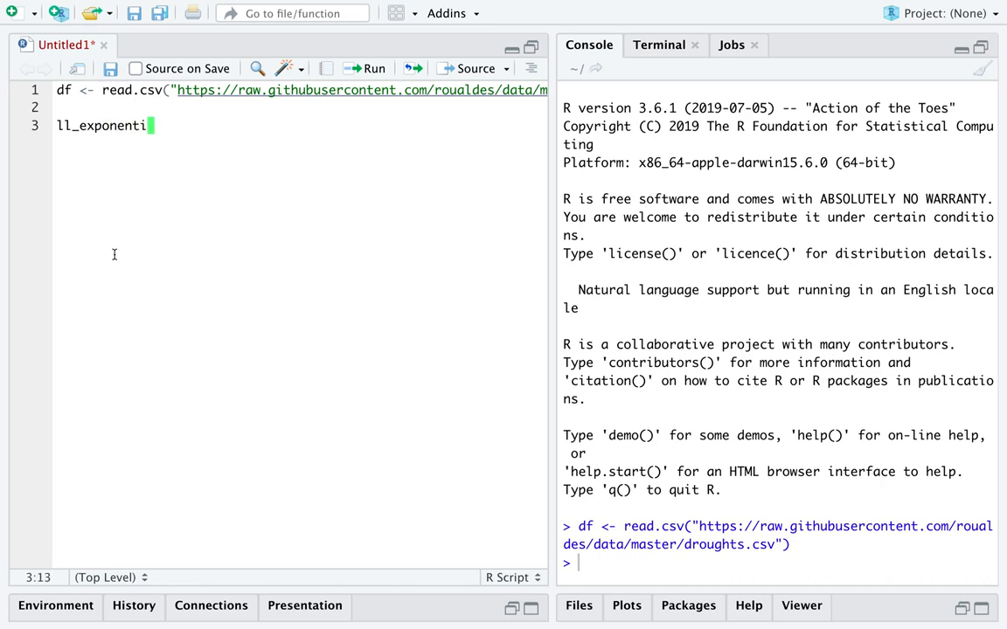
type("al <-")
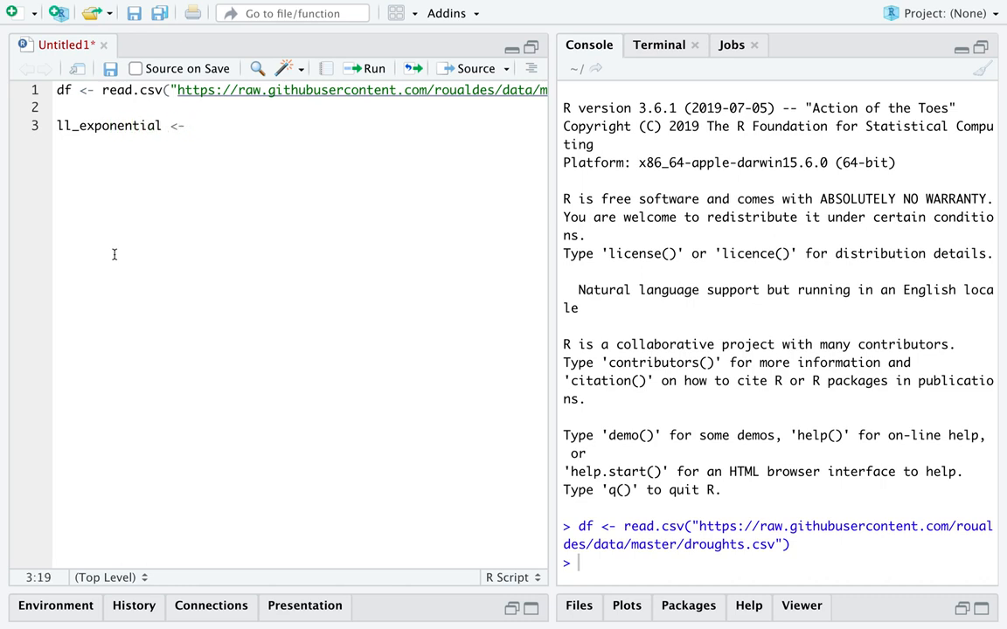
type("function")
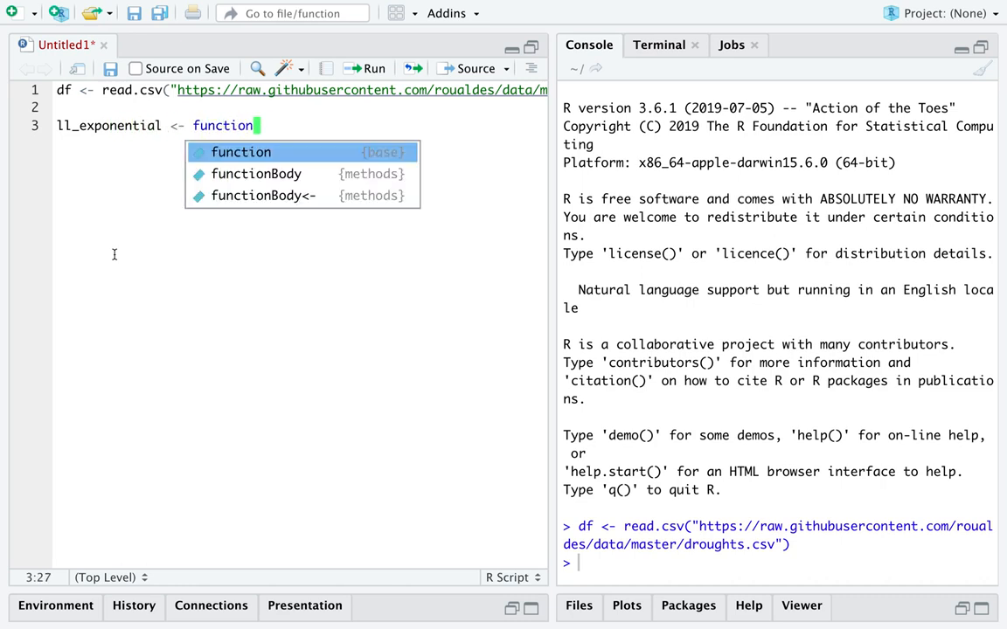
type("(lambda,")
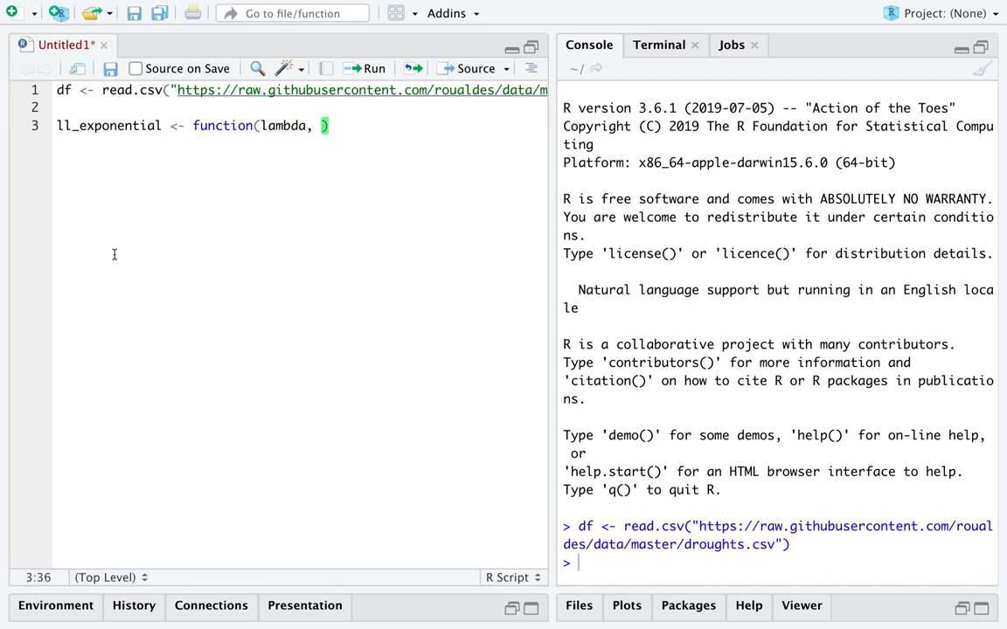
type("x")
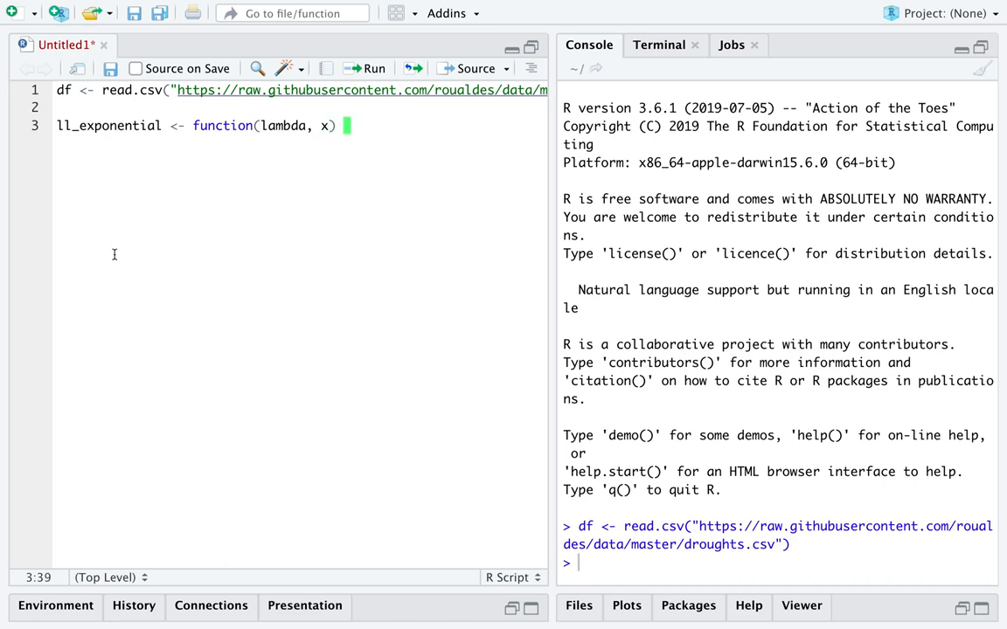
Inside the braces set N <- length(x).
type("{")
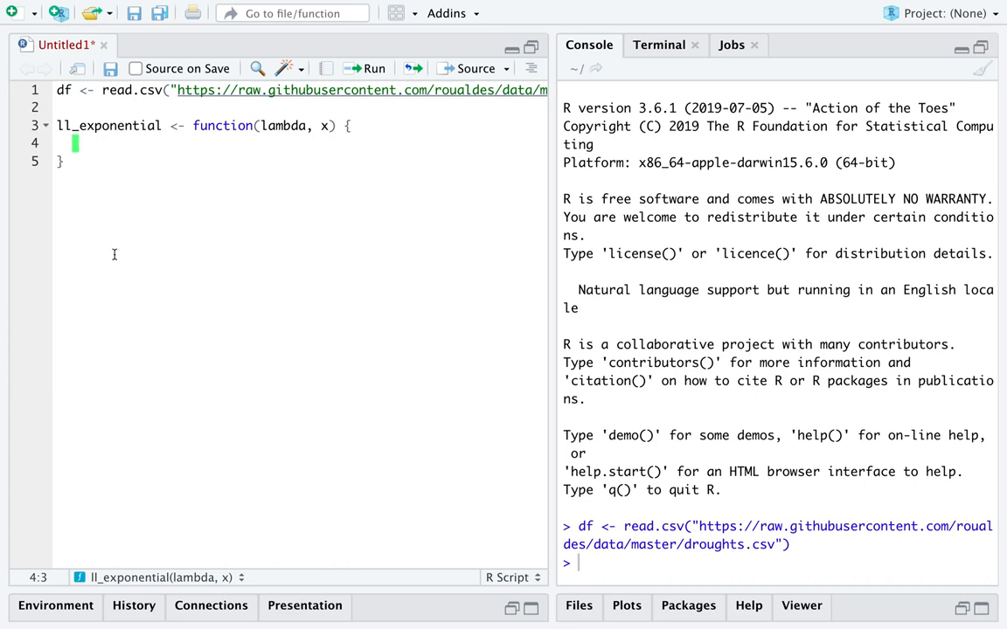
type("N <-")
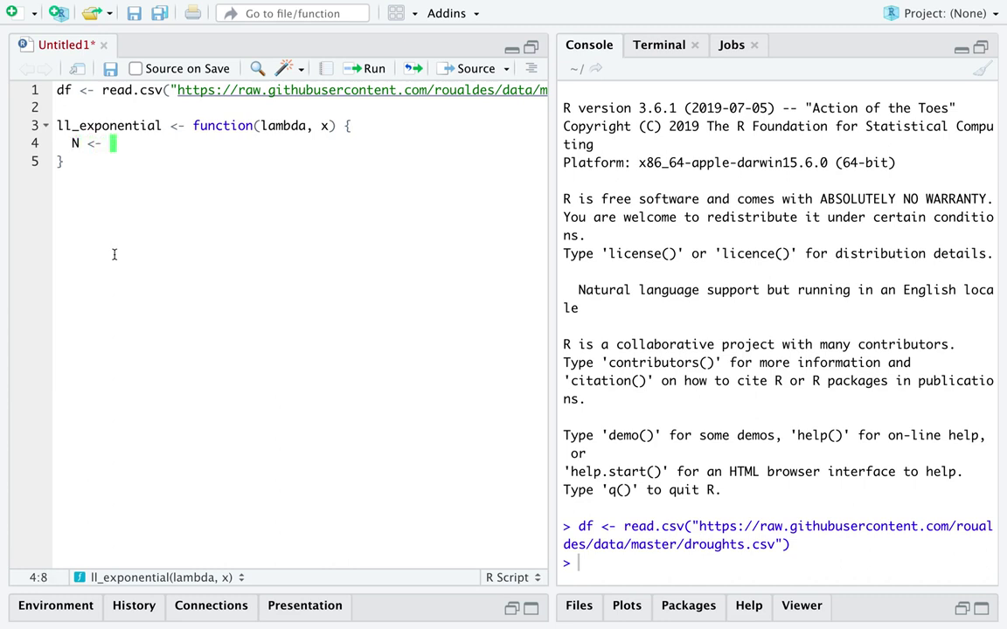
type("length(x")
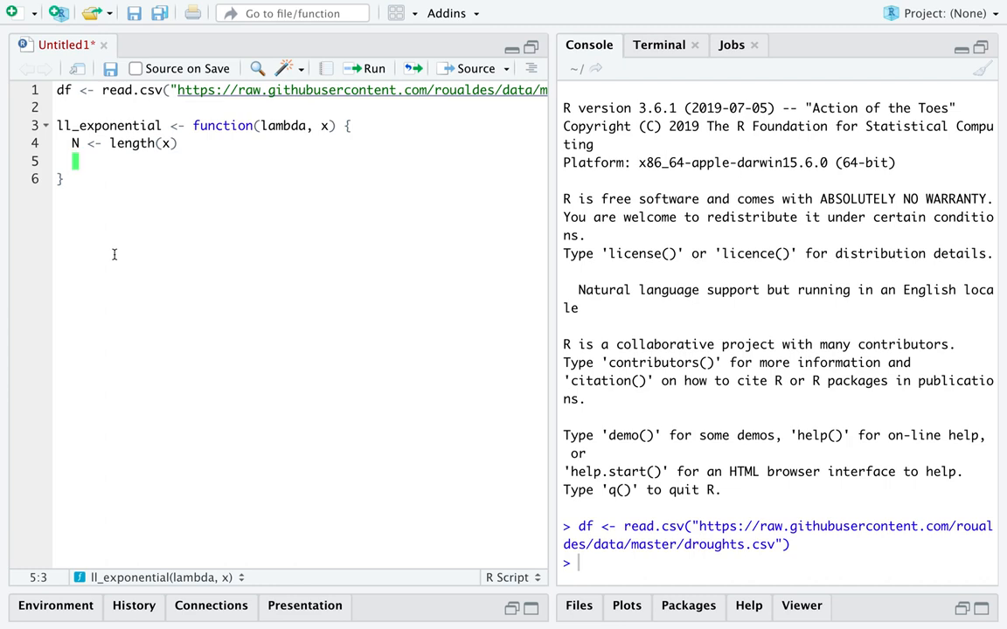
Return -1 * N * log(lambda) + lambda * sum(x) from ll_exponential.
type("-1 * N * l")
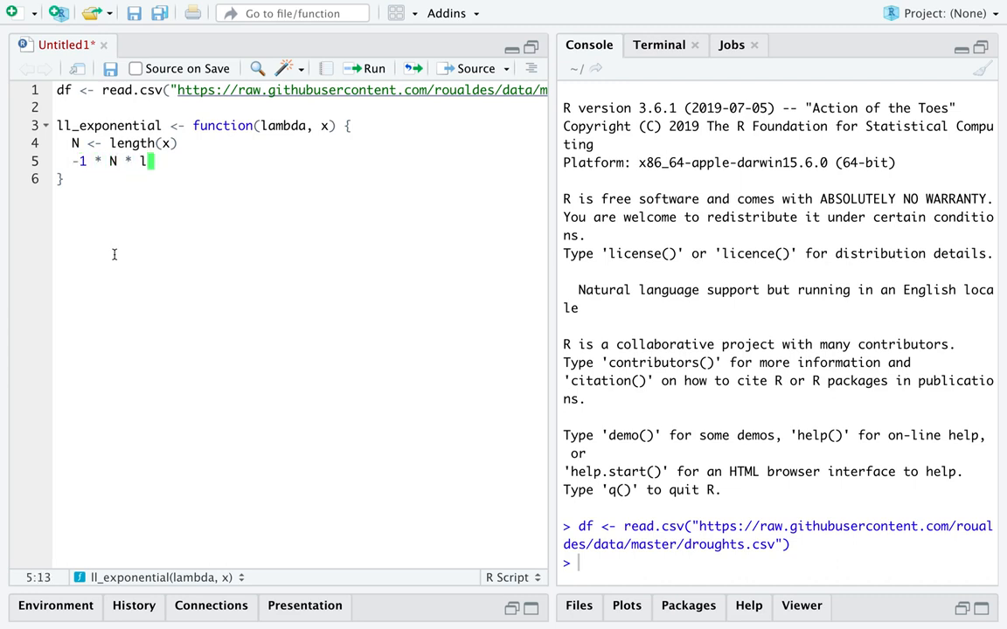
type("og(lambda)")
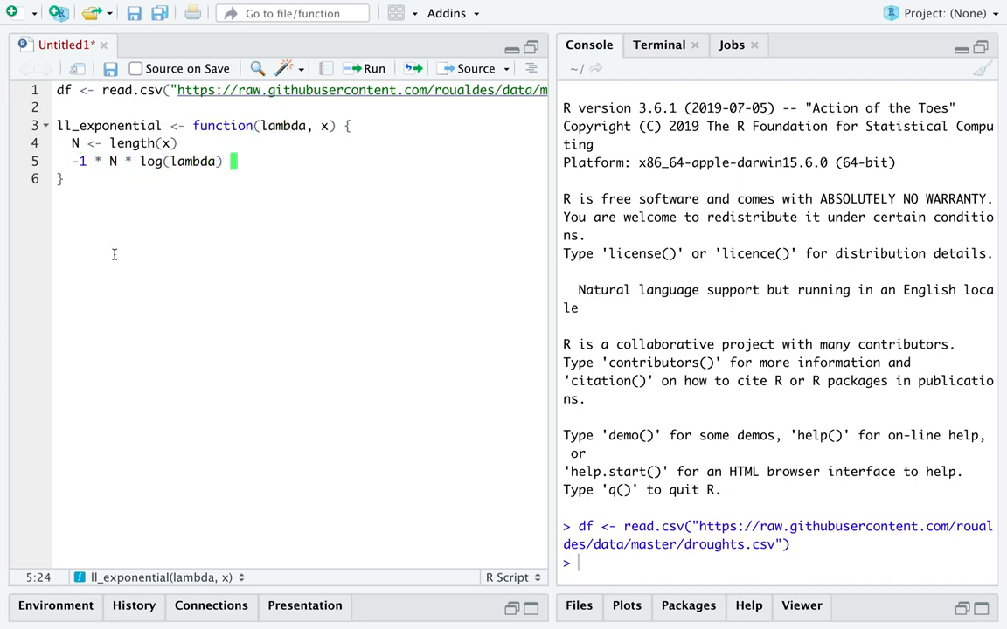
type("+")
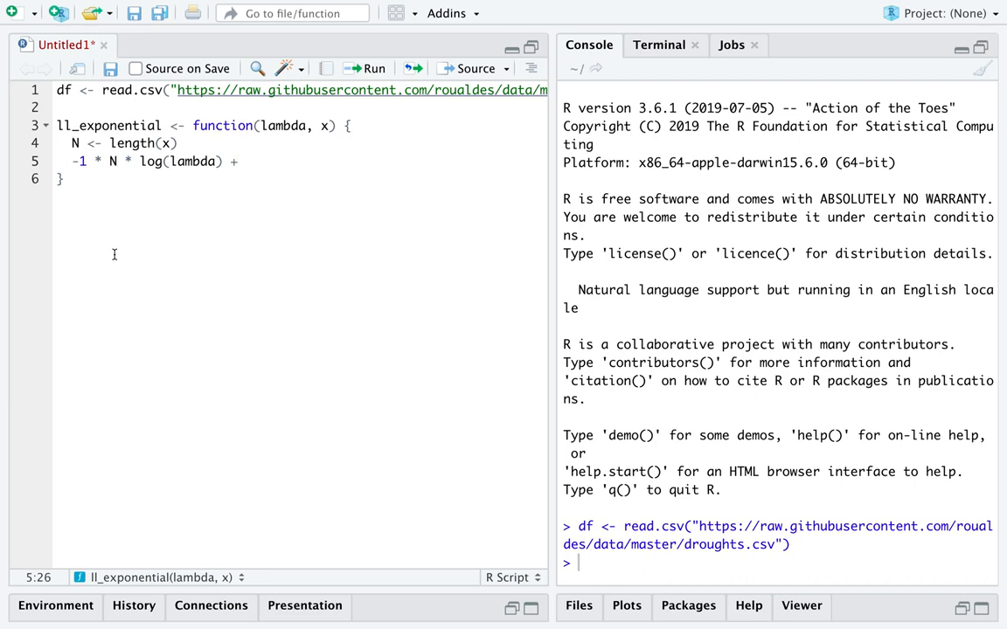
type("lambda * sum")
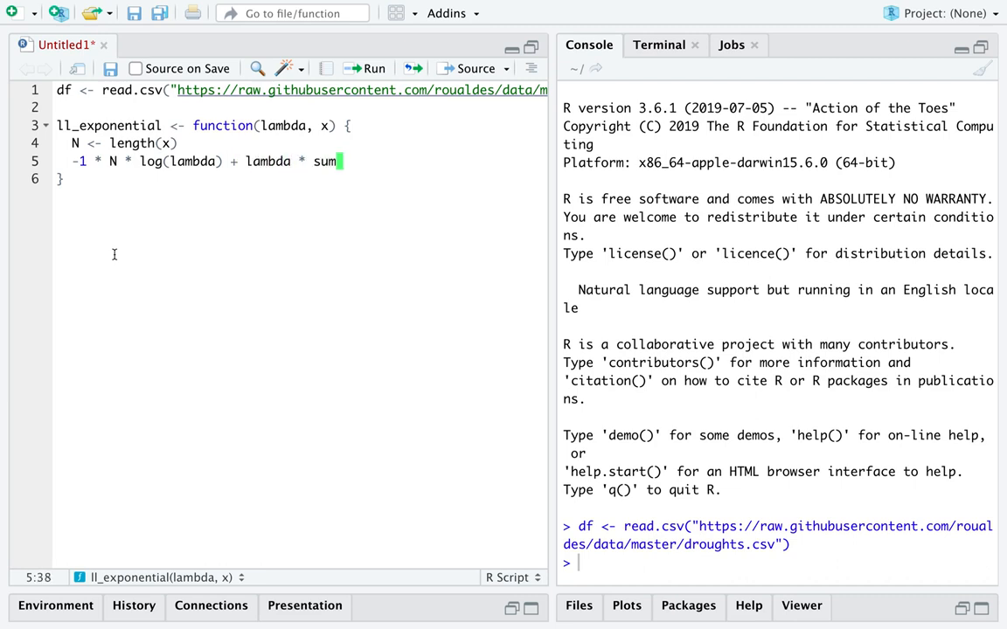
type("(x)")
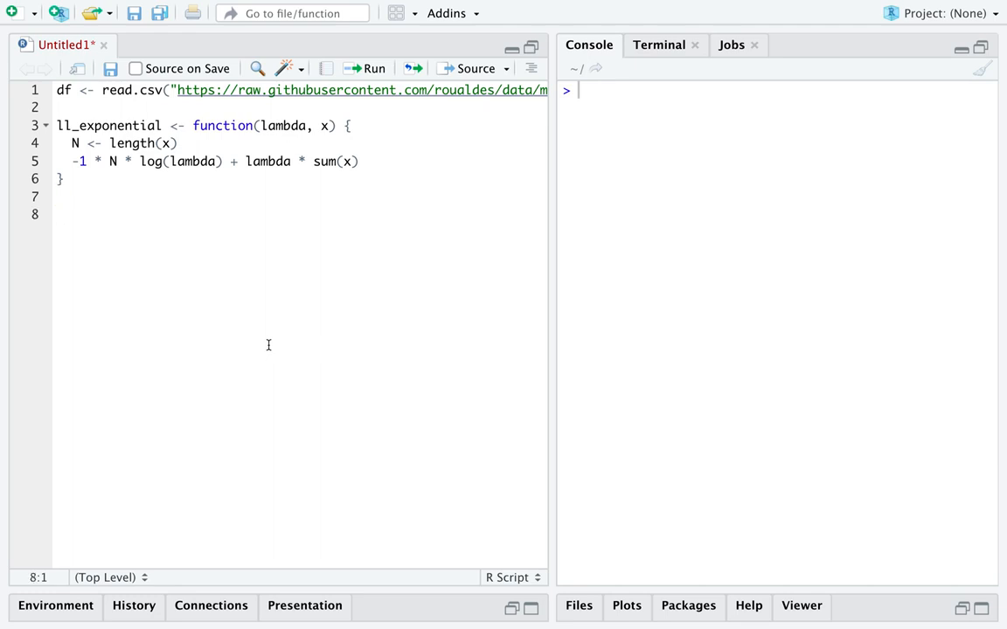
type("optim(")
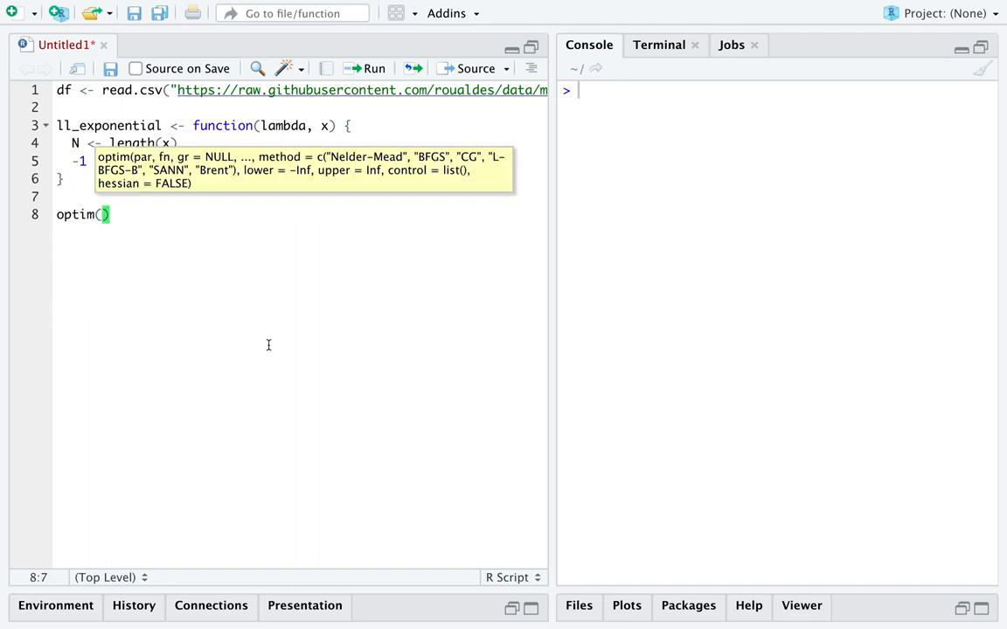
Write optim(2, ll_exponential, method="L-BFGS-B", with a further argument line to follow.
type("2,")
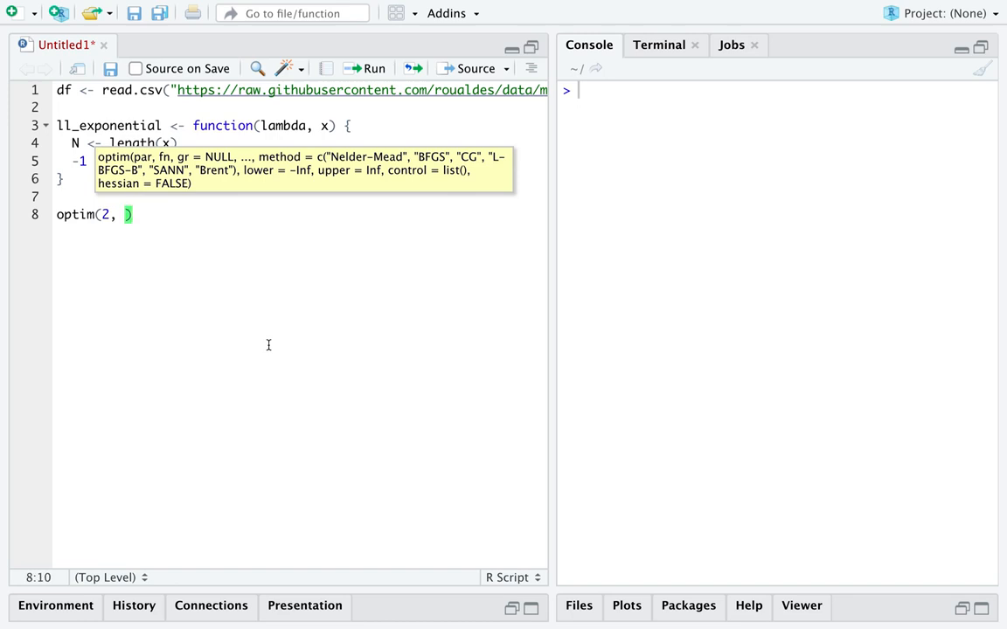
type("ll_exponential,")
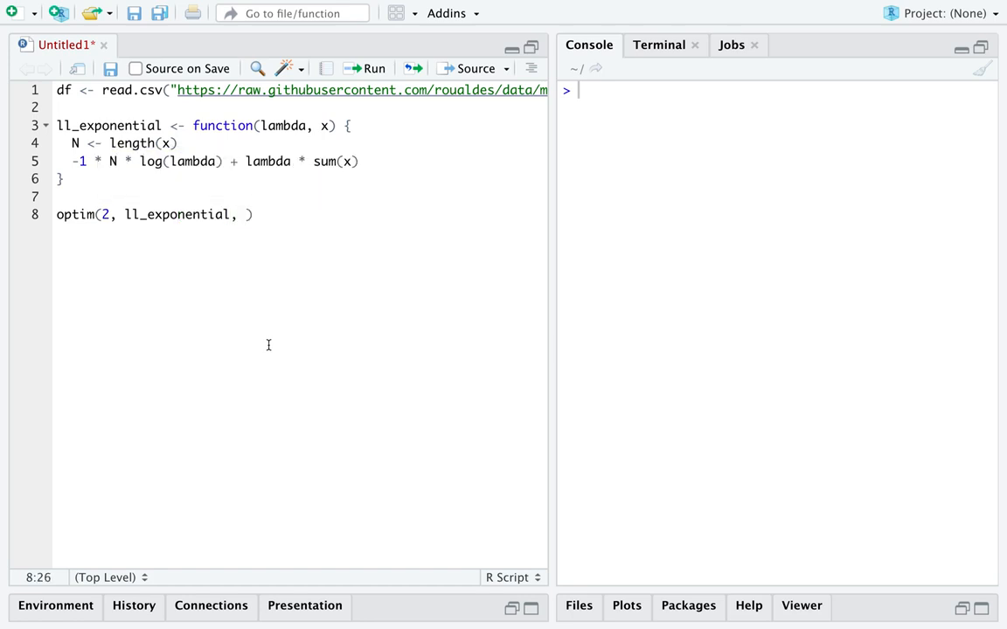
type("method=")
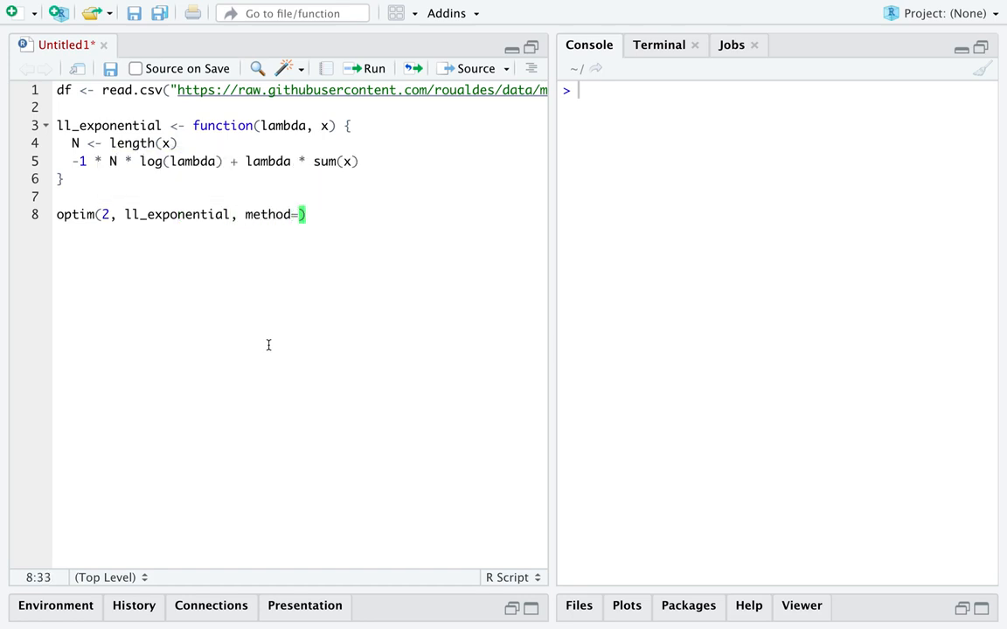
type("\"L-BFGS\"")
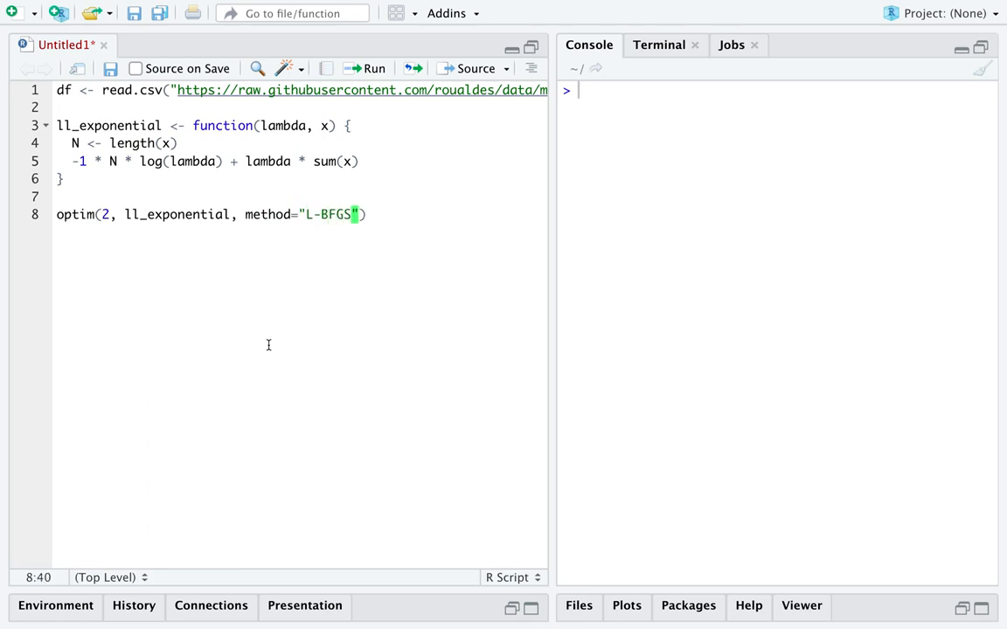
type("-B\",")
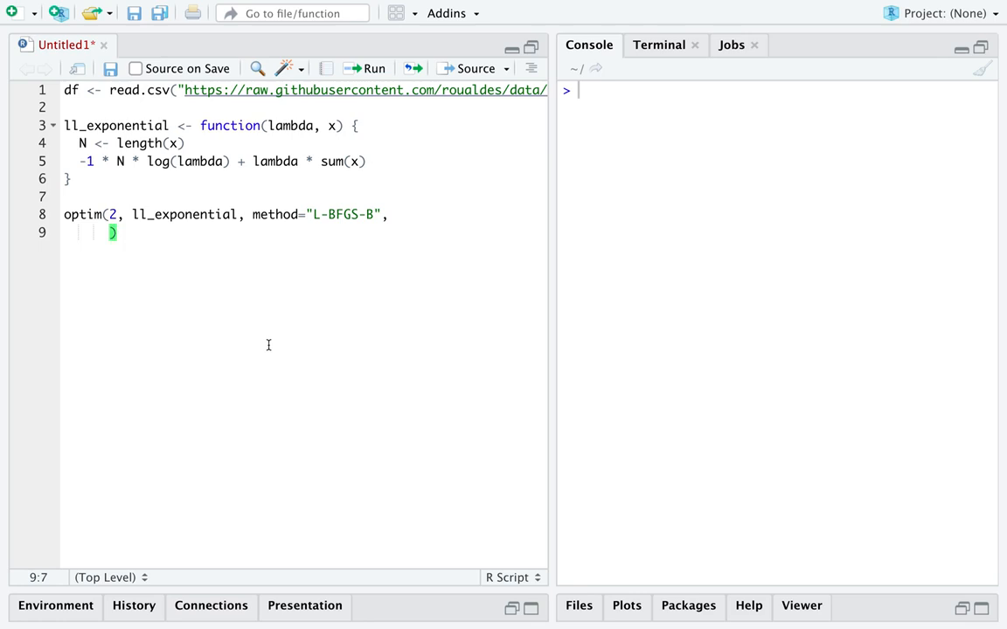
Add the argument lower = 0.00001 to the optim call.
type("lower =")
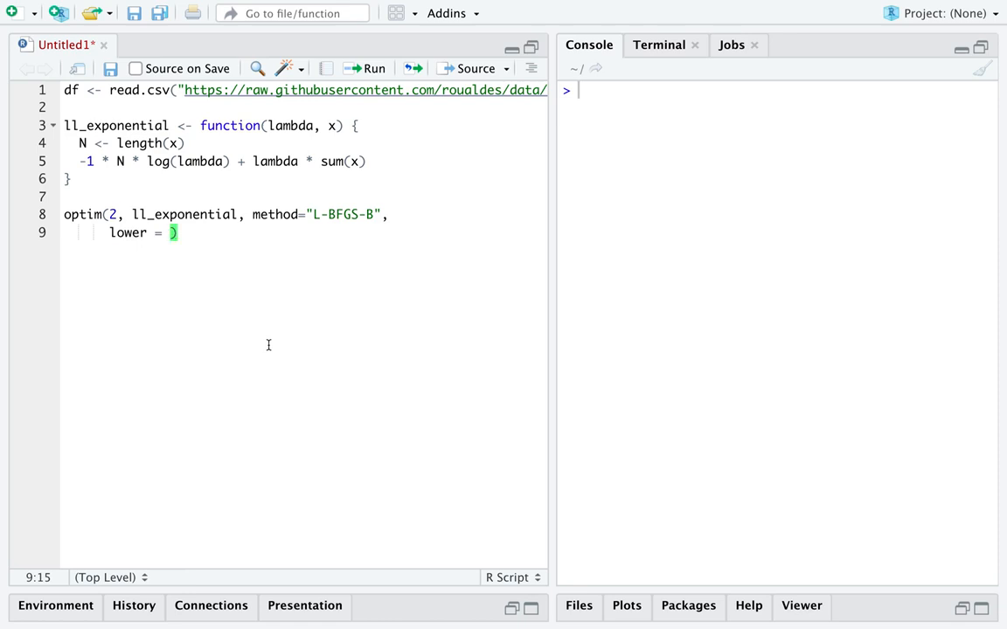
type("0.00")
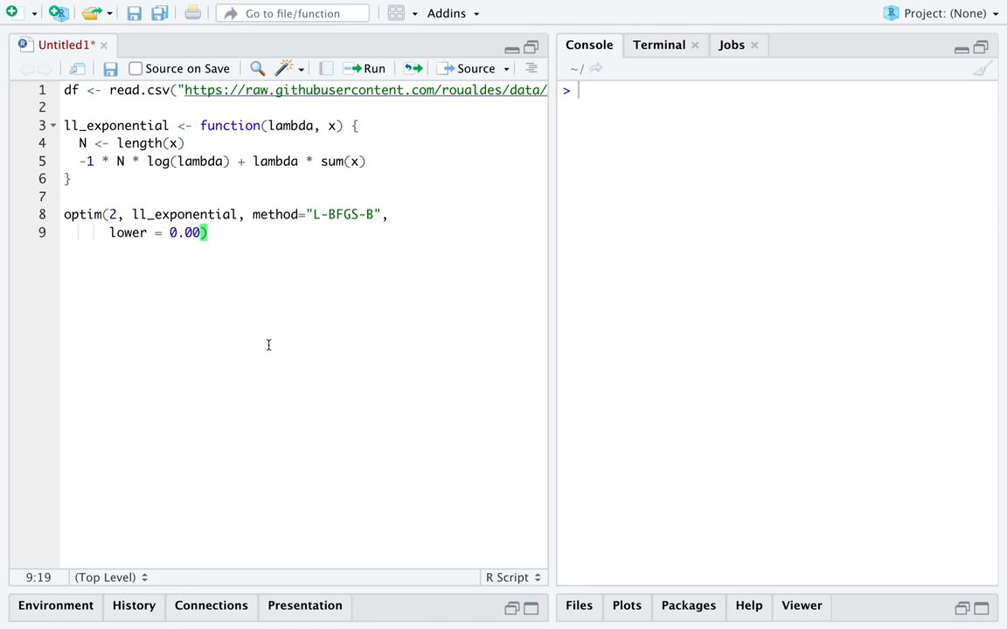
type("001")
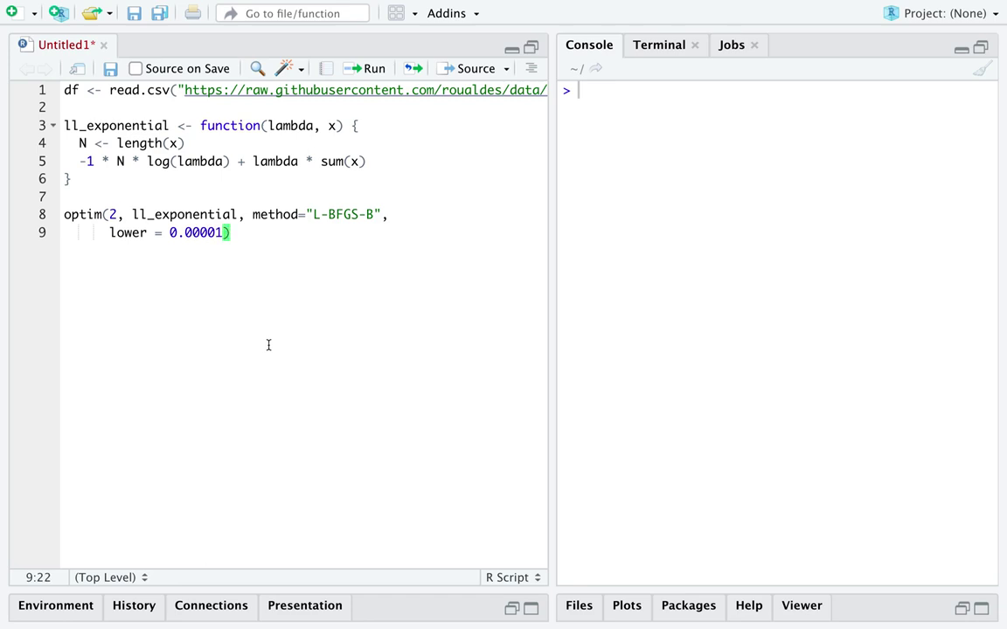
type(",")
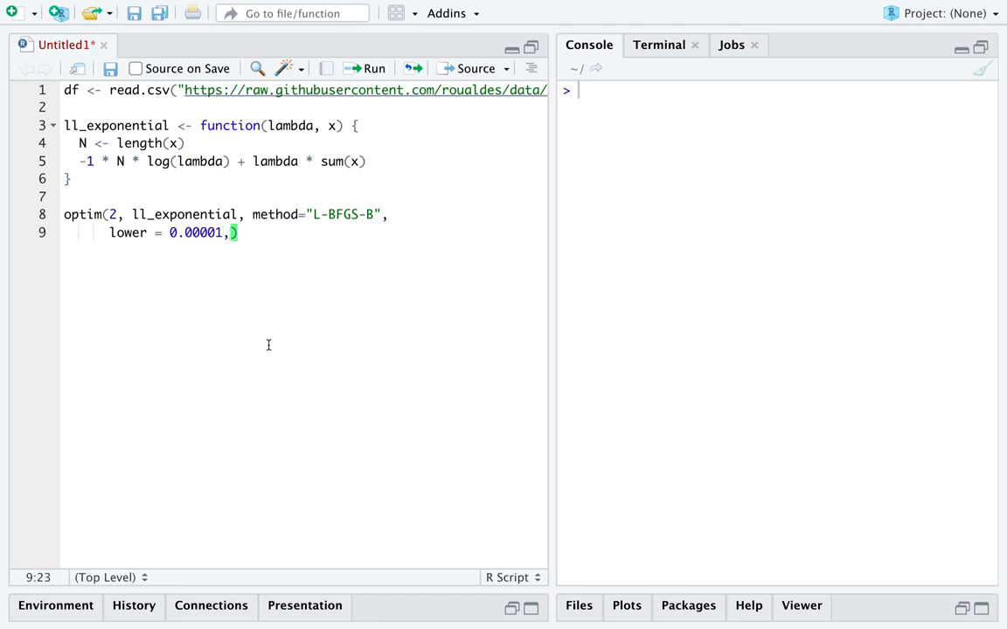
type("\" \"")
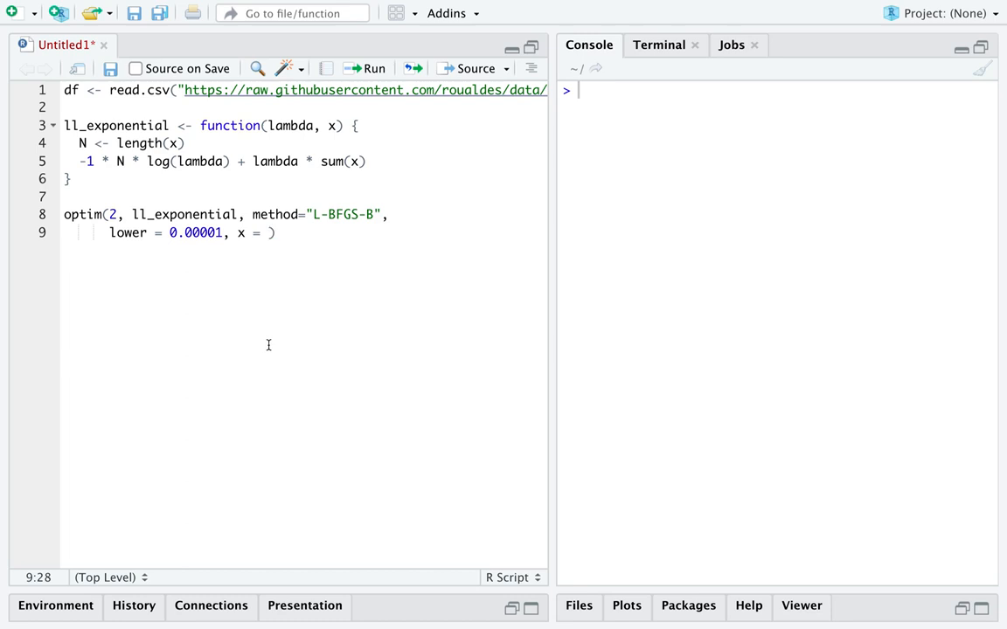
Pass the data as x = df$length, matching ll_exponential's x parameter.
double_click(242, 233)
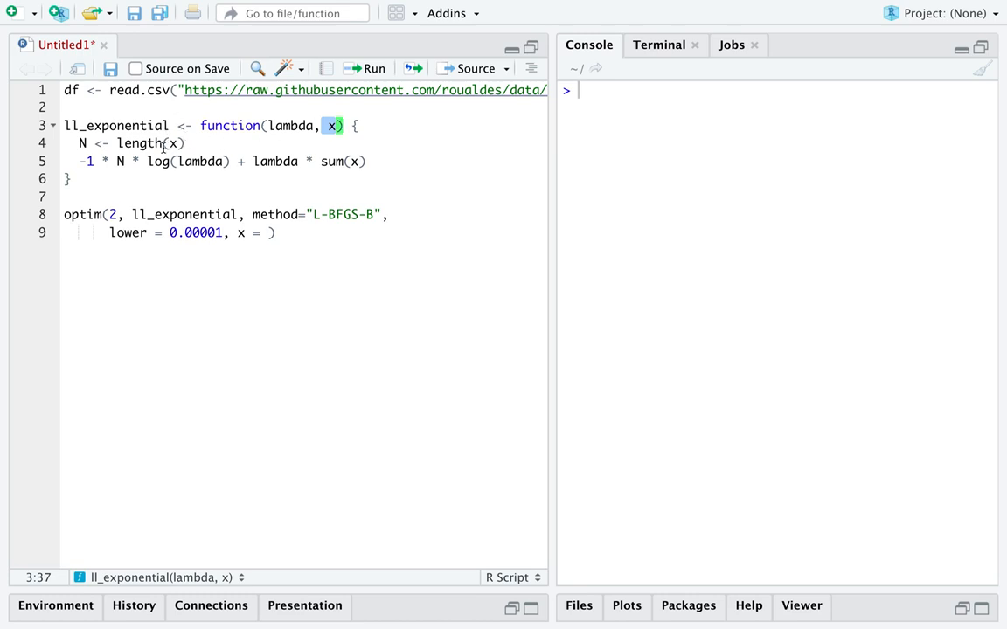
mouse_move(140, 143)
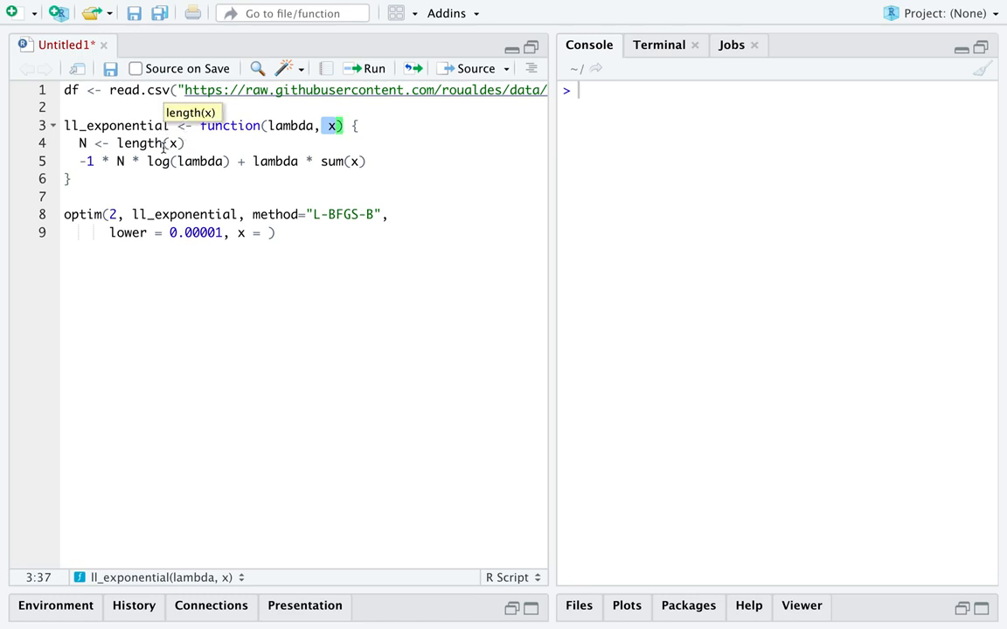
left_click(271, 233)
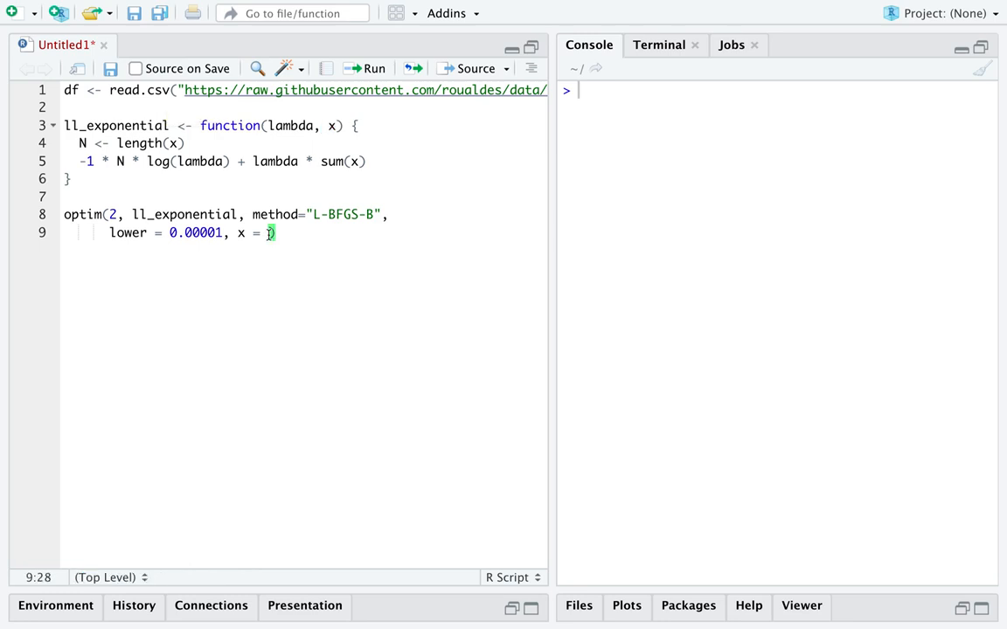
mouse_move(355, 332)
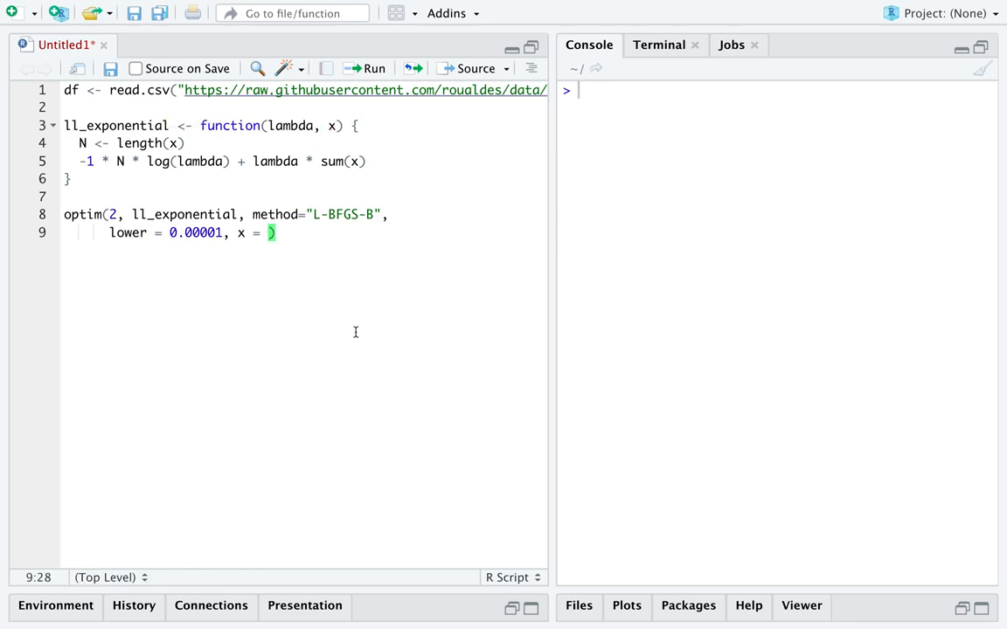
type("df")
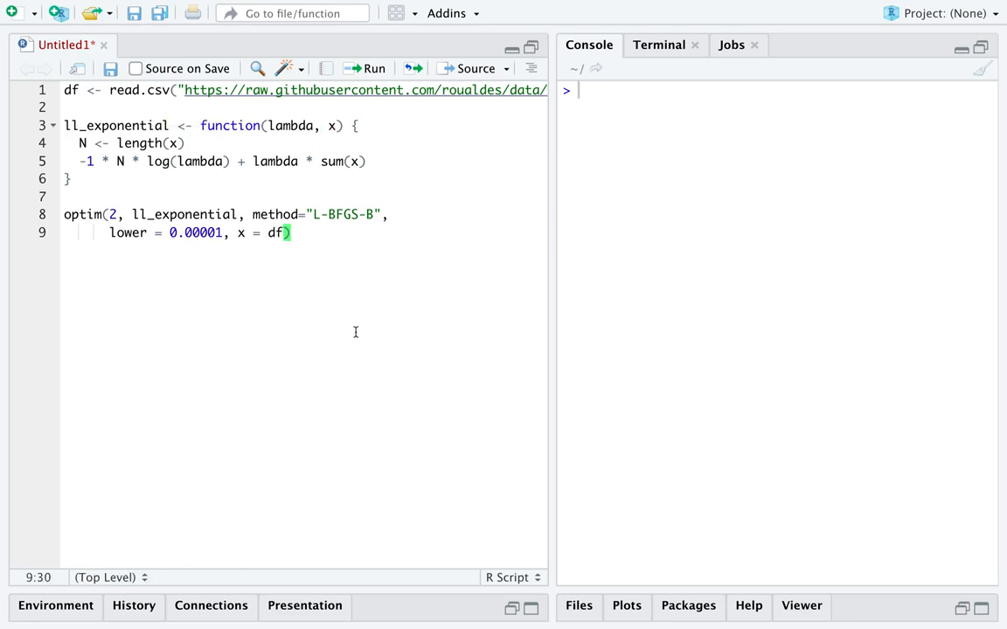
type("$length")
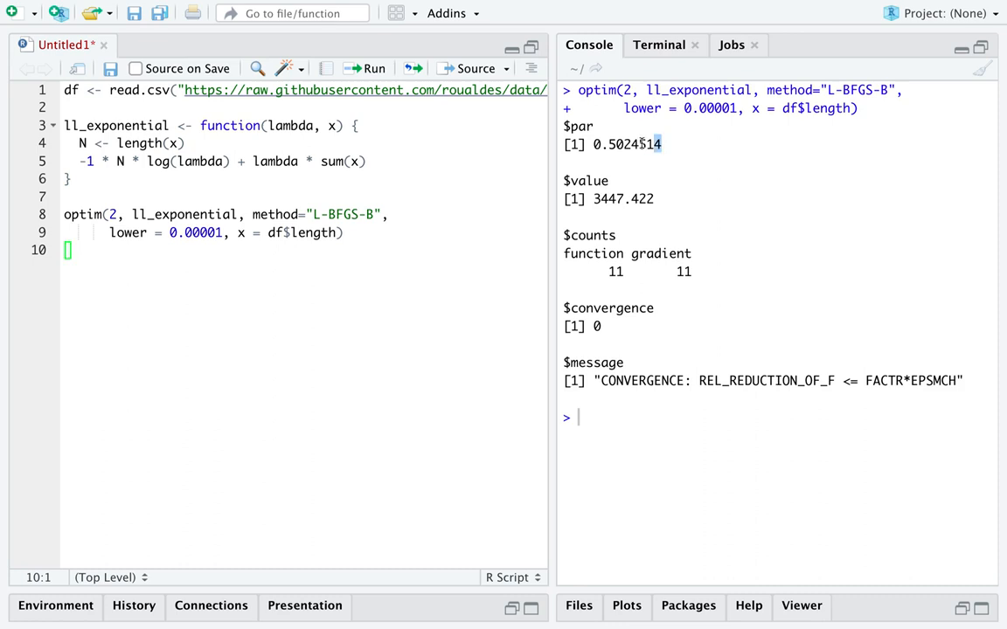
Highlight the estimated lambda 0.5024514, the df$length data and the convergence output in the Console.
double_click(626, 144)
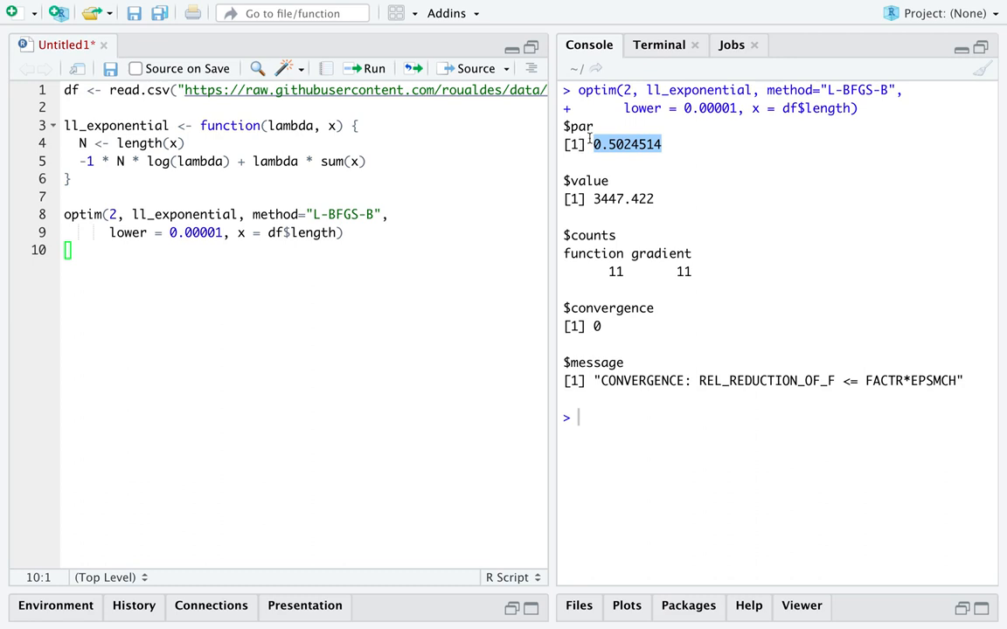
mouse_move(675, 144)
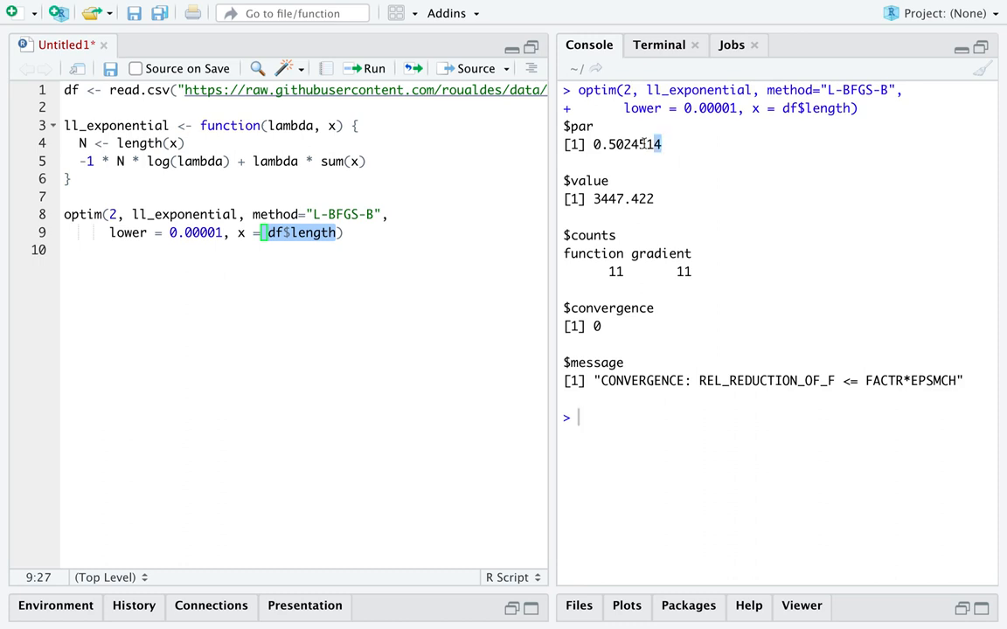
double_click(623, 144)
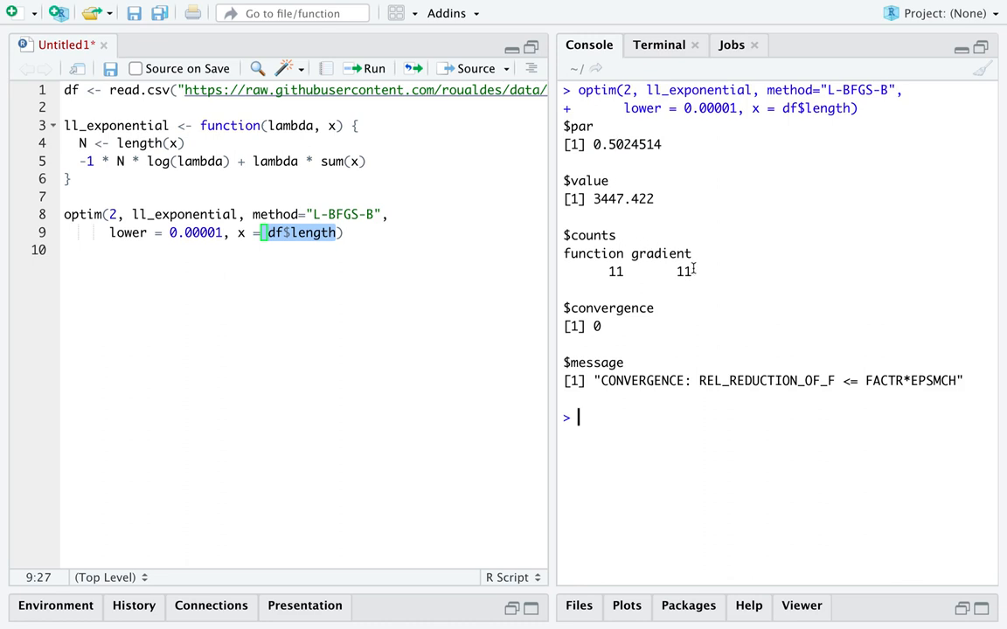
left_click_drag(566, 253, 691, 271)
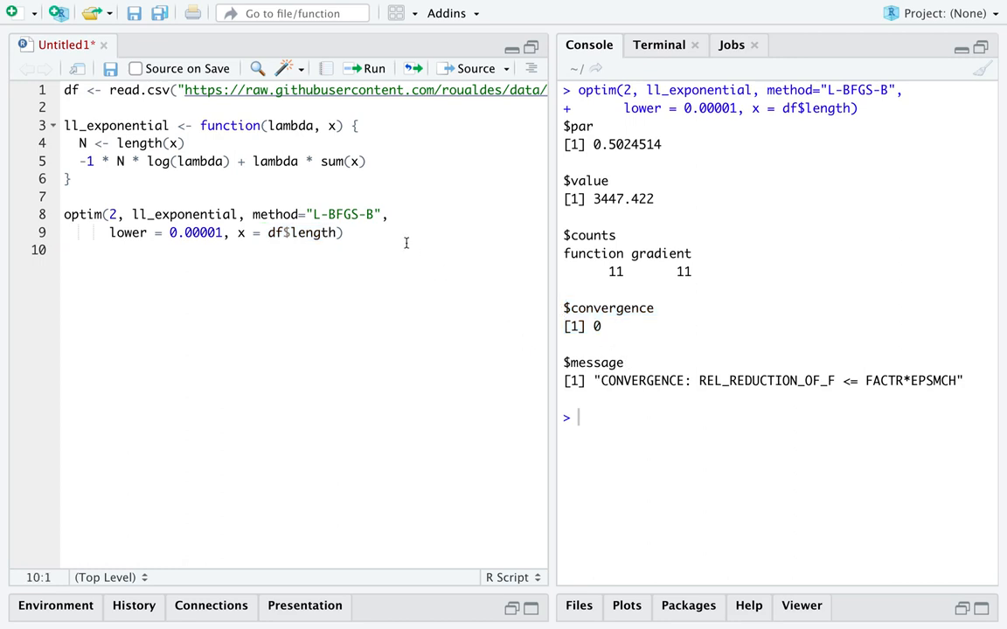
Append $par to the optim call so only the estimate 0.5024514 prints.
type("$")
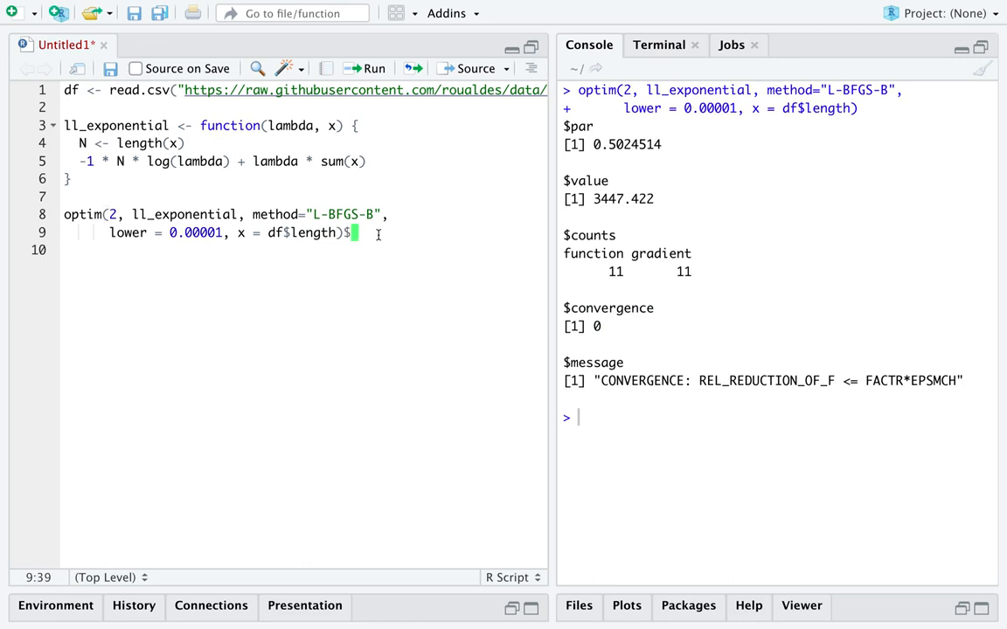
type("par")
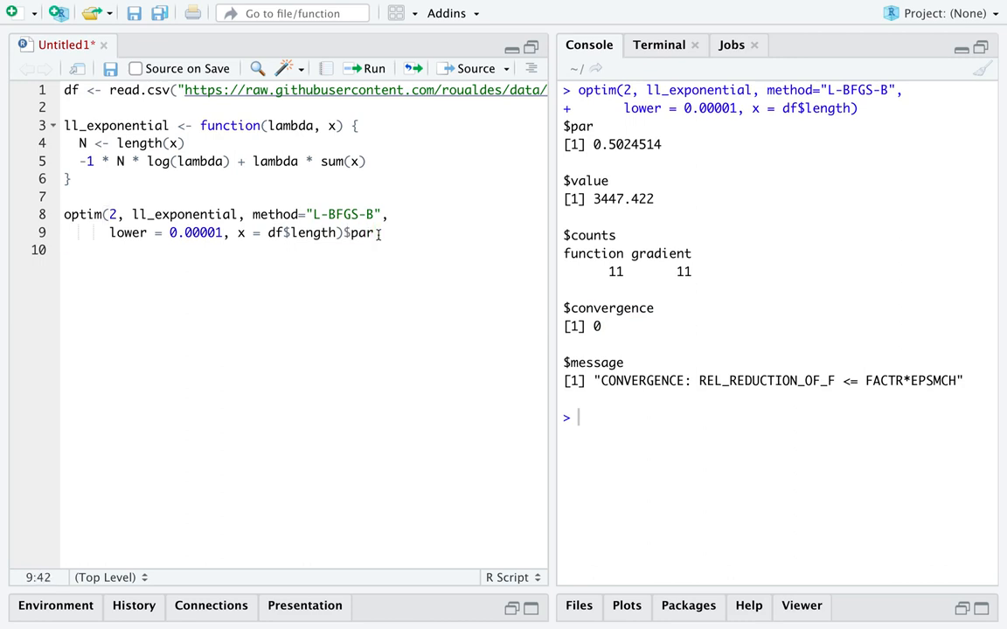
mouse_move(432, 276)
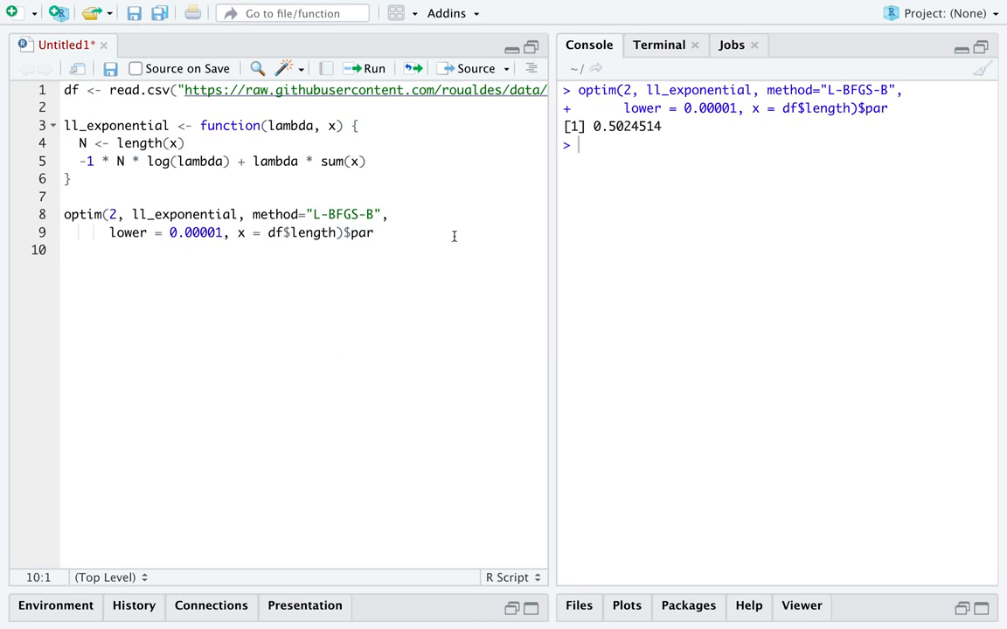
key("Enter")
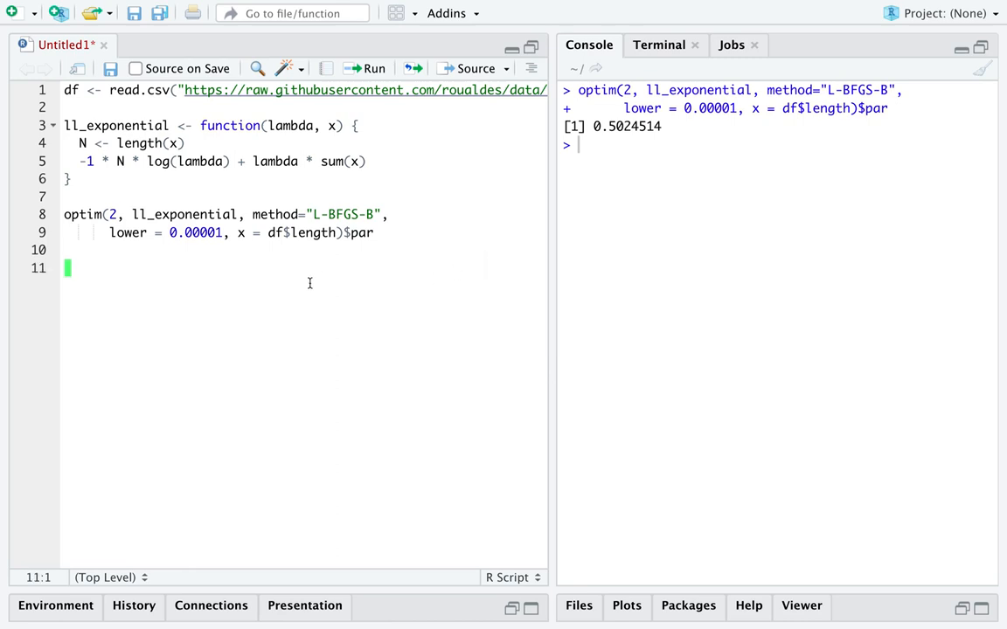
Compute 1 / mean(df$length) as a check, giving 0.5024507 against optim's 0.5024514.
type("1 /")
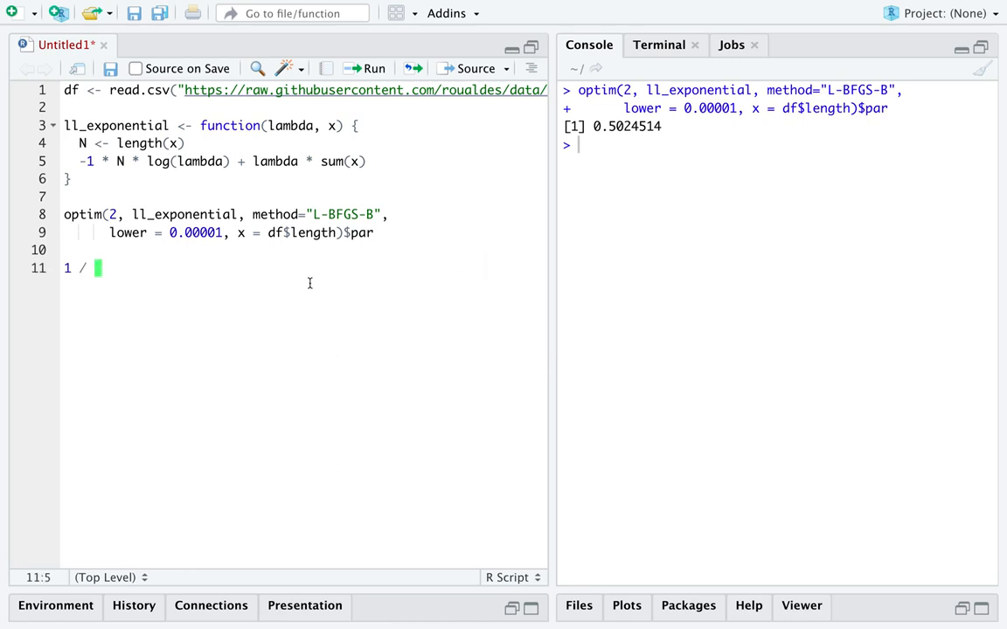
type("mean(")
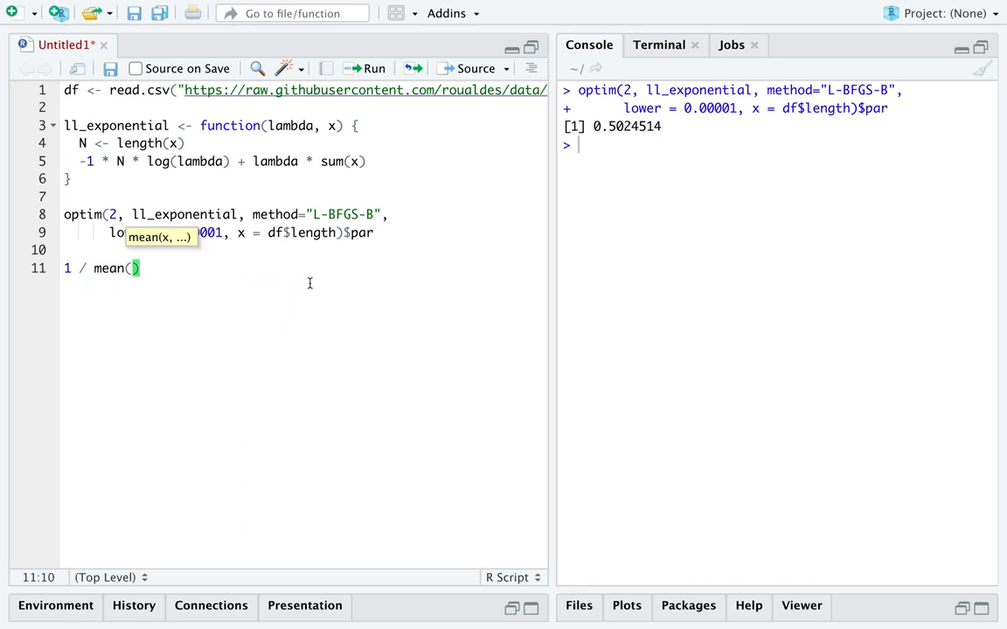
type("df")
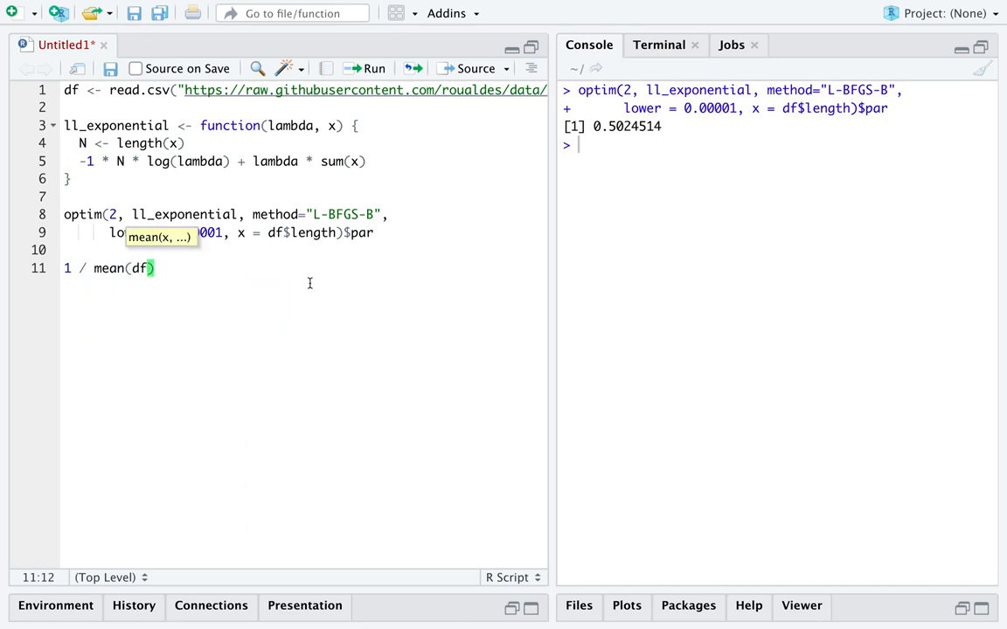
type("$length")
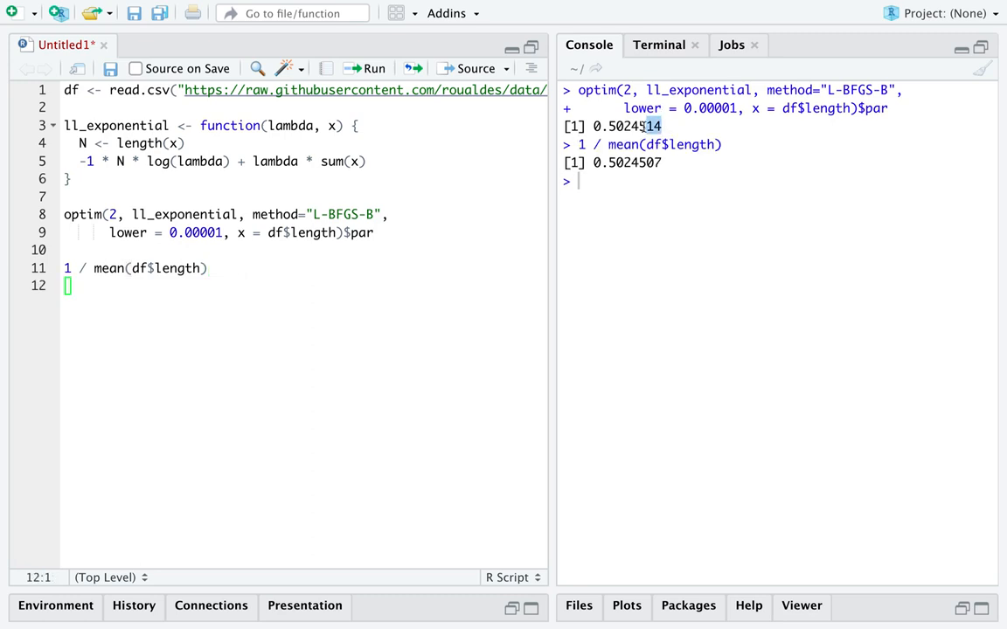
double_click(626, 125)
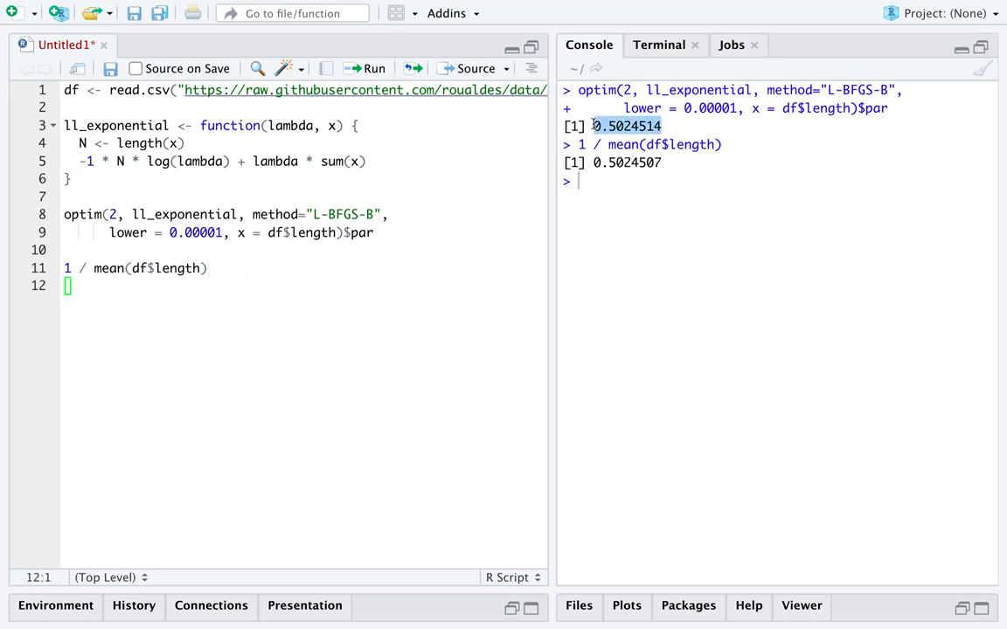